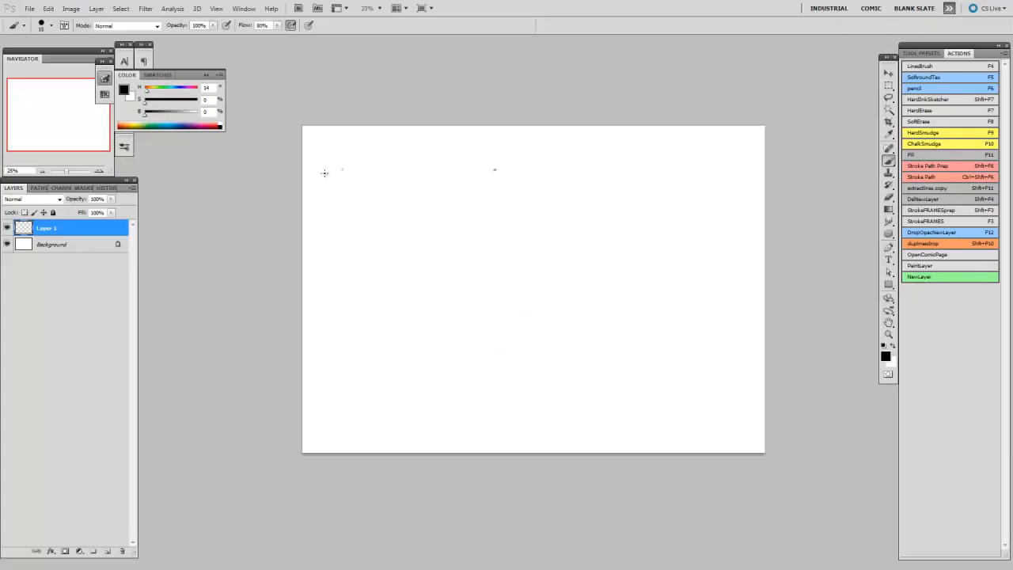
Draw a stack of long horizontal practice lines down the upper half of the page
drag(340, 170, 514, 168)
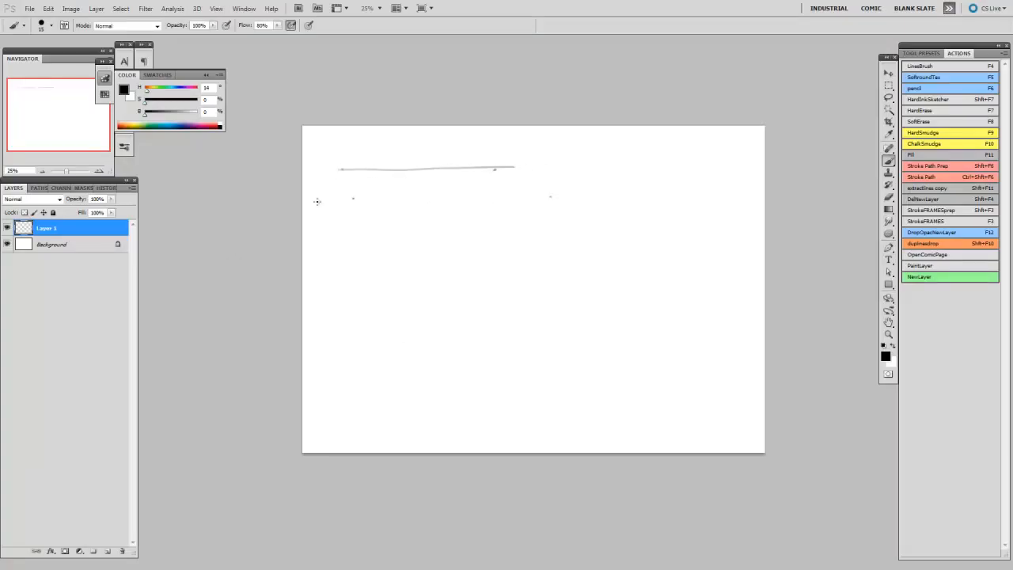
drag(340, 199, 571, 202)
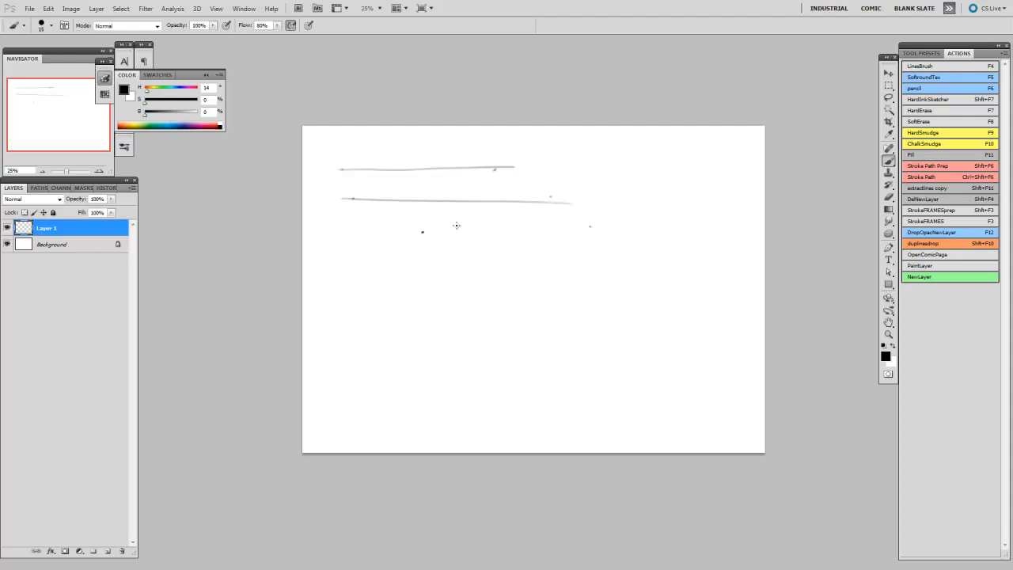
drag(421, 231, 604, 225)
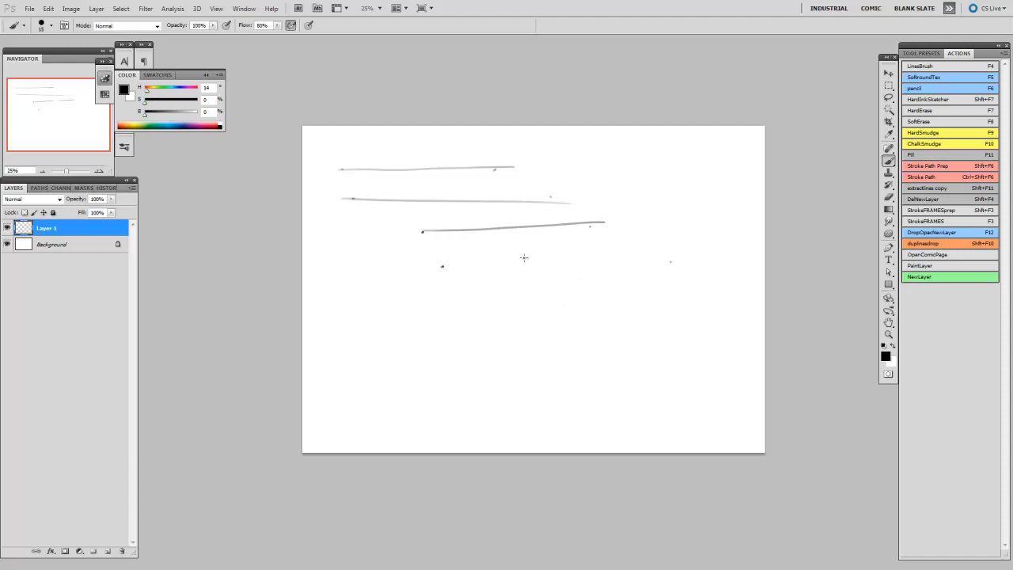
drag(442, 266, 697, 262)
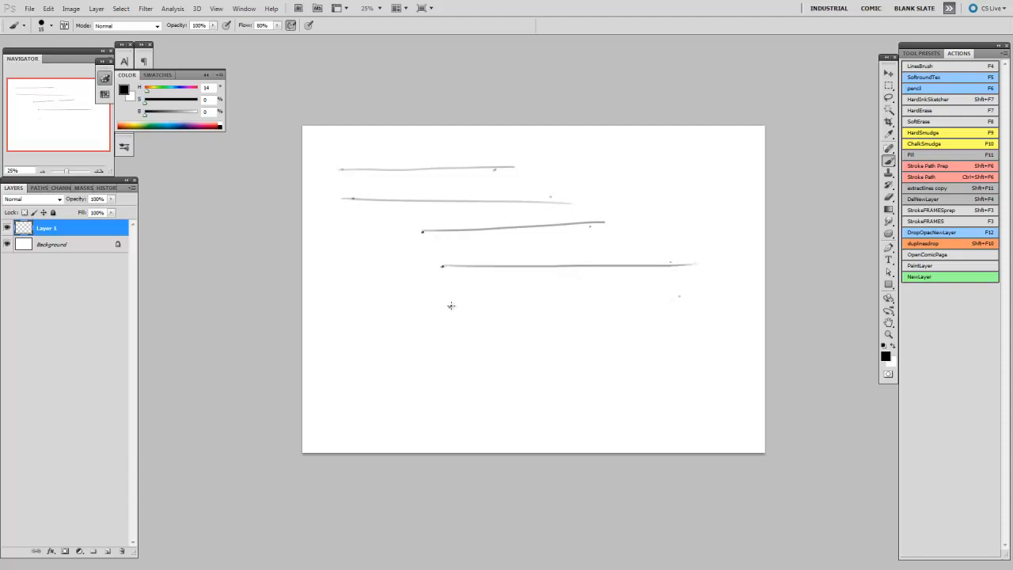
drag(450, 307, 697, 336)
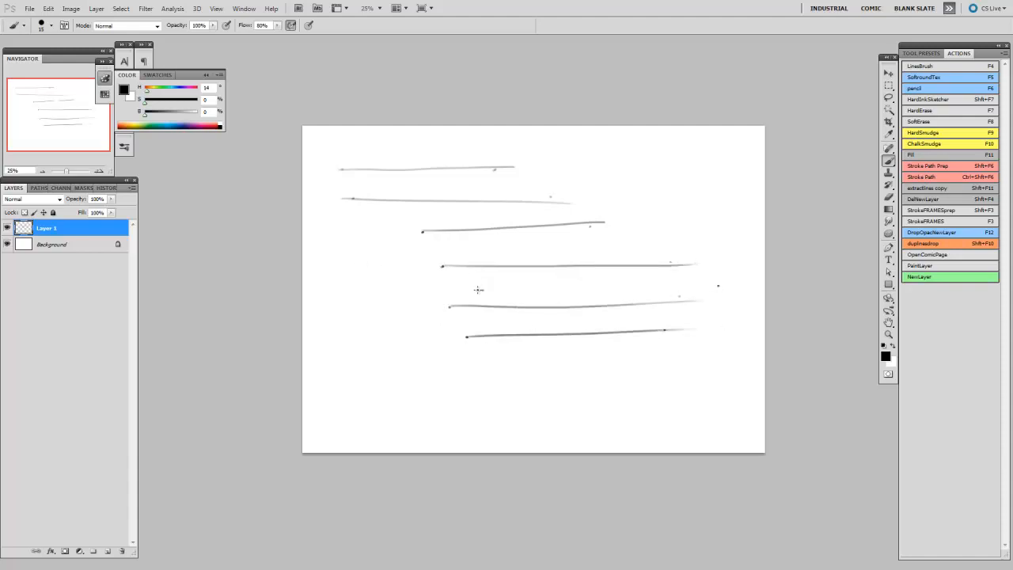
drag(487, 246, 720, 234)
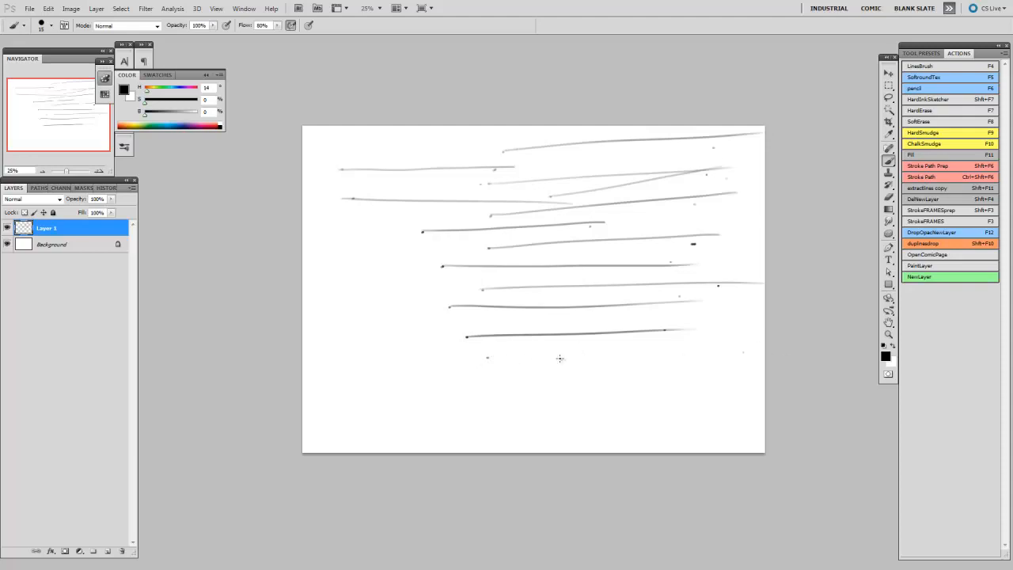
Add longer slanted and diagonal practice lines sweeping across the lower page
drag(487, 356, 763, 351)
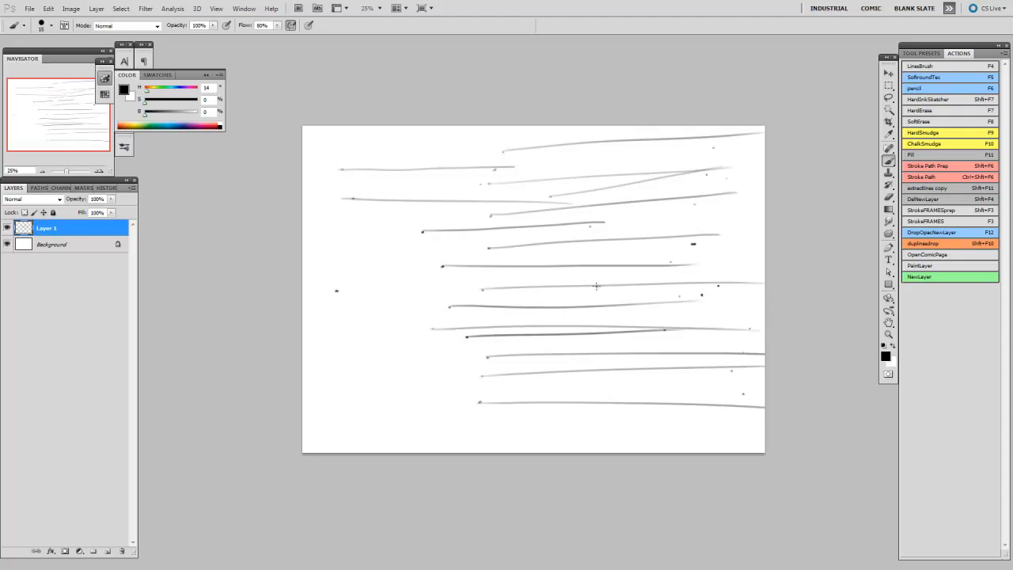
drag(383, 261, 510, 259)
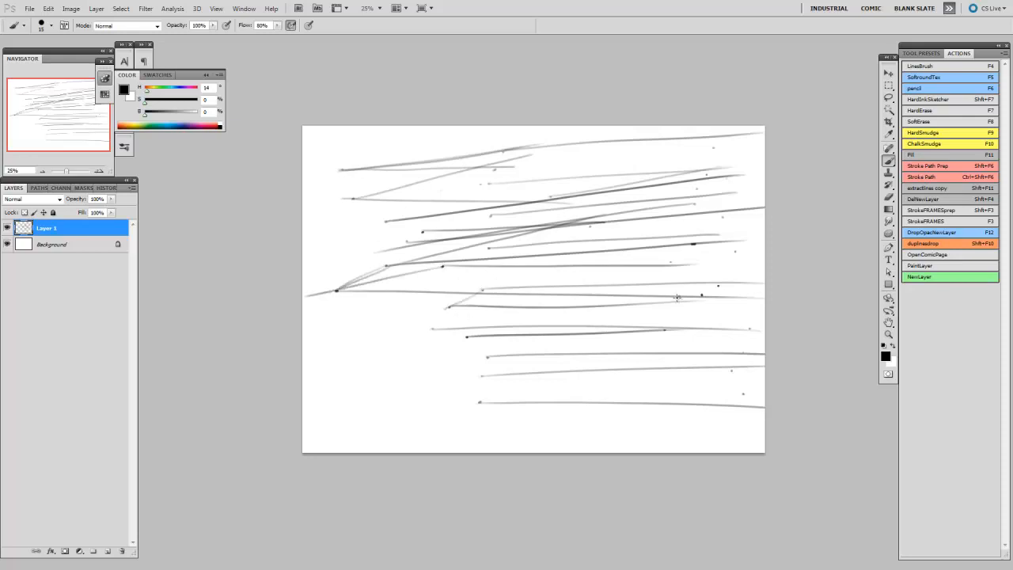
drag(399, 328, 700, 298)
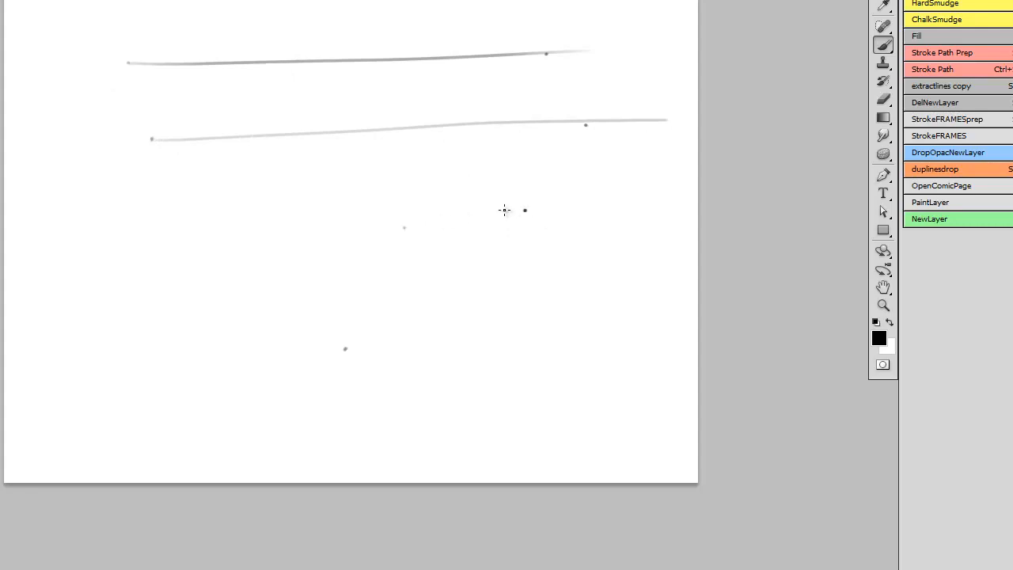
drag(342, 349, 522, 207)
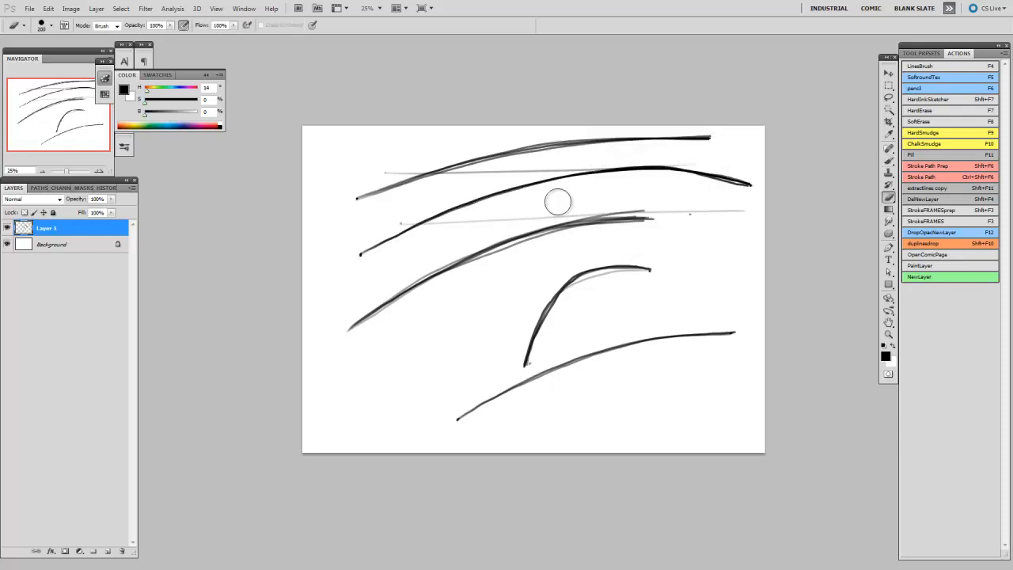
Undo the last curved stroke with Ctrl+Z
key(Ctrl+Z)
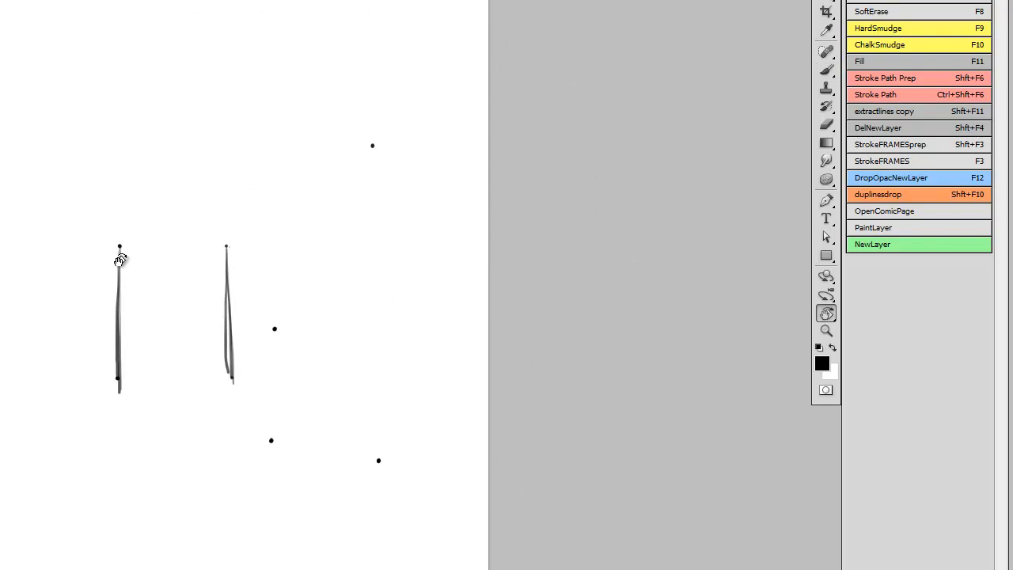
Draw a short practice stroke on the left side of the page
drag(119, 247, 231, 247)
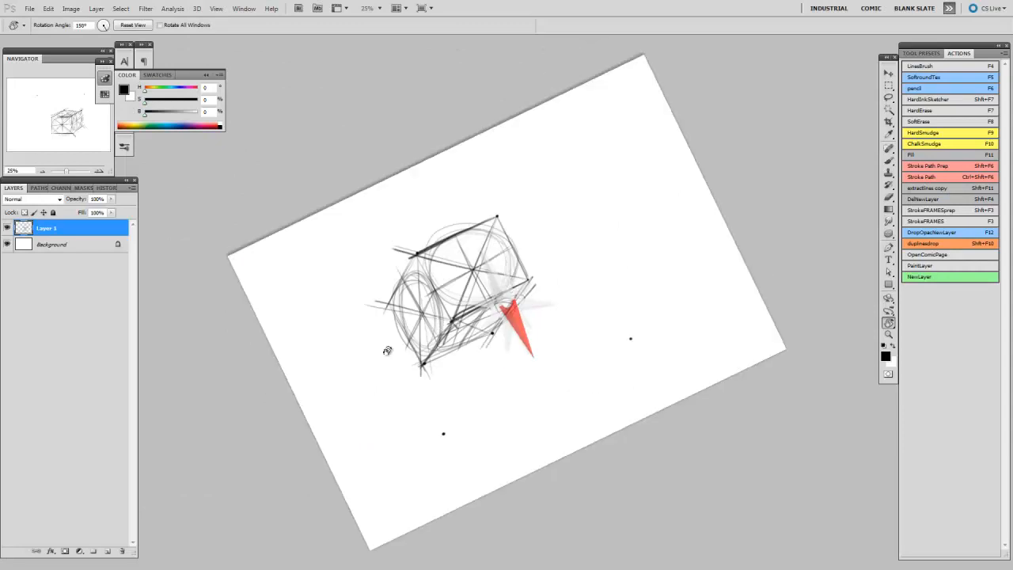
Tilt the page view to a comfortable angle for sketching the cube
click(133, 25)
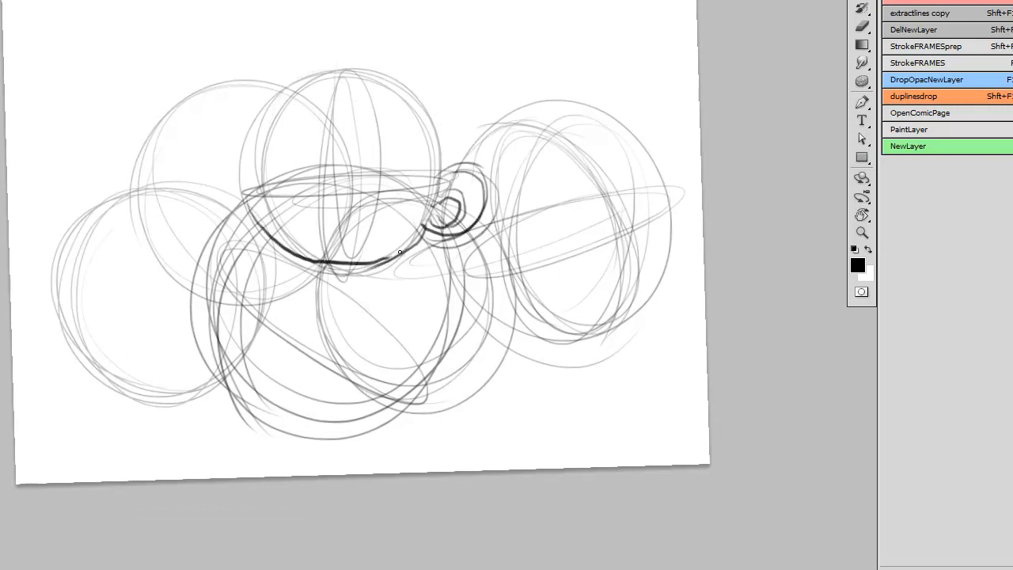
Draw and thicken a dark contour over the spheres, then start the arc of a new circle
drag(245, 188, 399, 252)
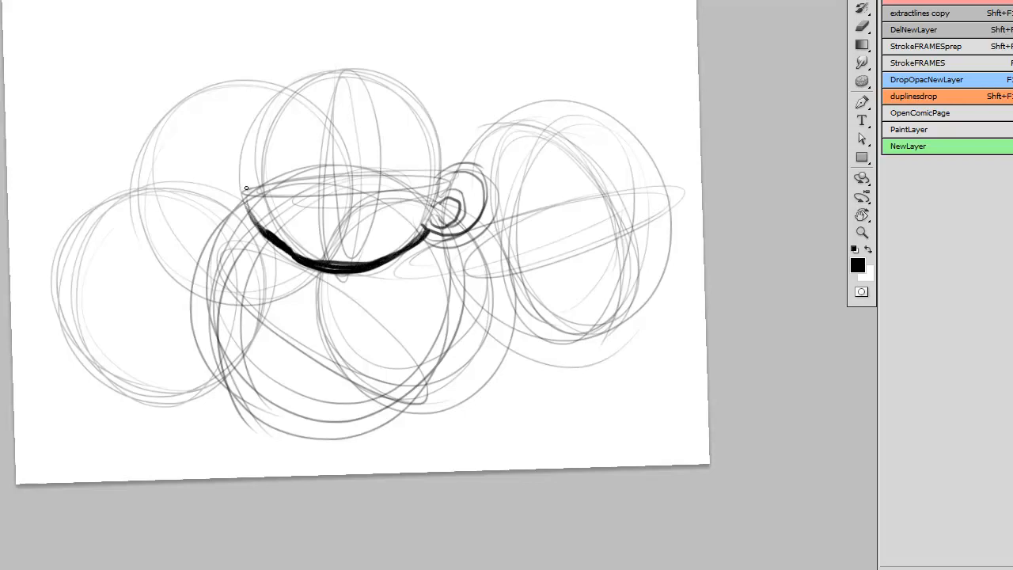
drag(253, 187, 440, 182)
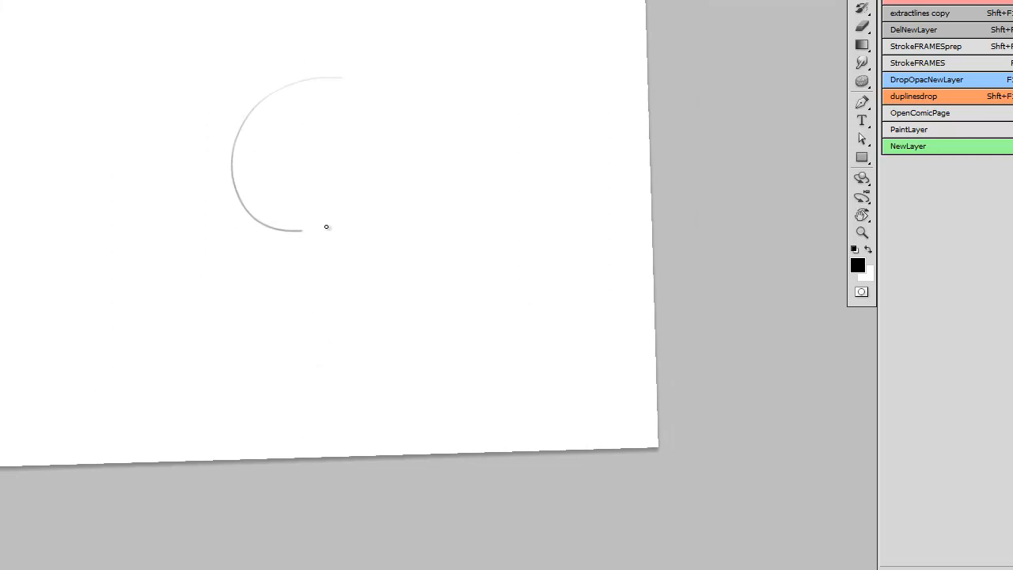
drag(327, 227, 287, 340)
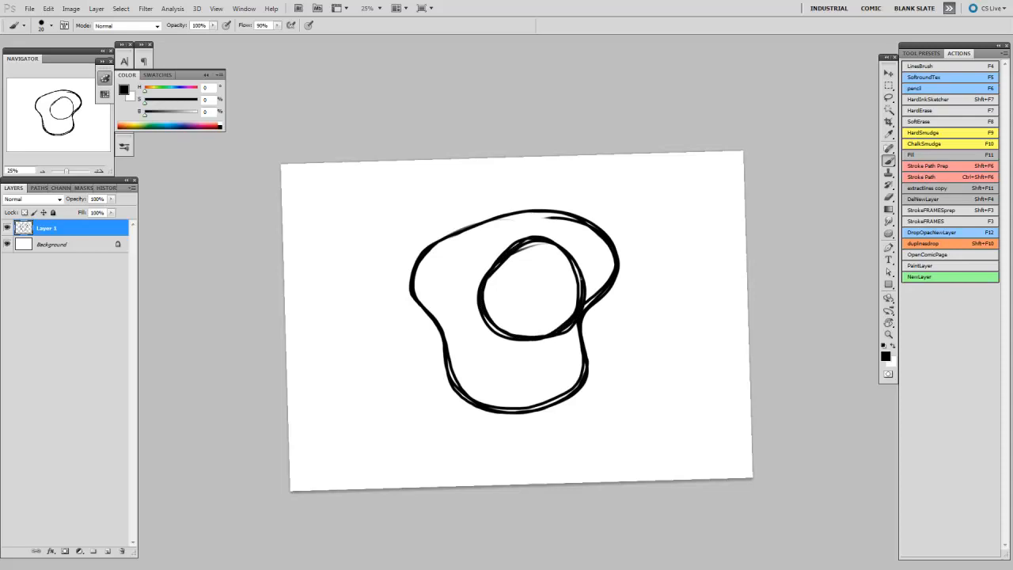
Draw a spiral swirl inside the inner circle of the blob shape
drag(519, 269, 526, 293)
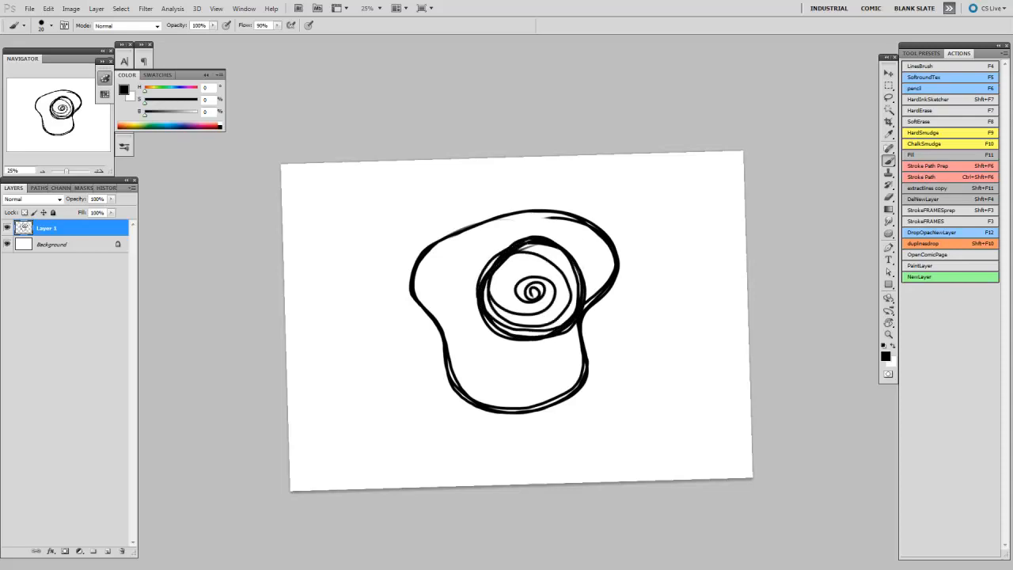
mouse_move(342, 277)
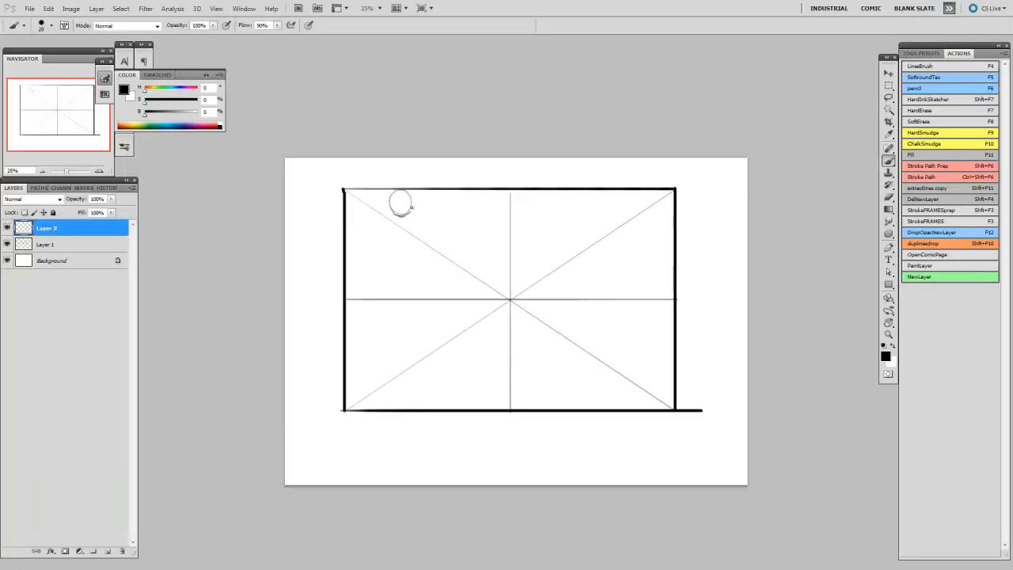
Sketch the standing figure's head and torso inside the perspective frame and refine it
drag(402, 222, 388, 298)
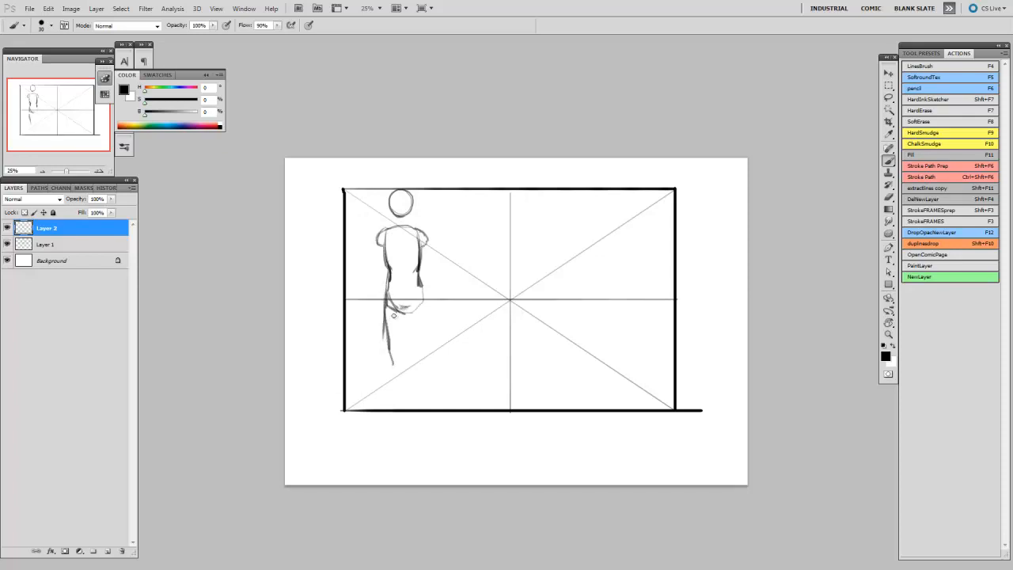
drag(396, 309, 395, 396)
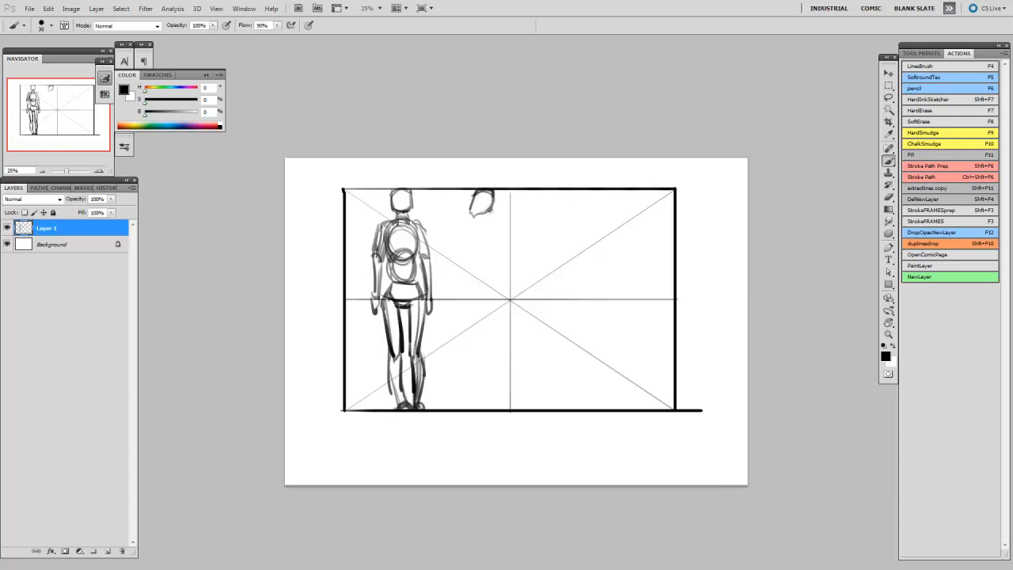
drag(483, 222, 483, 304)
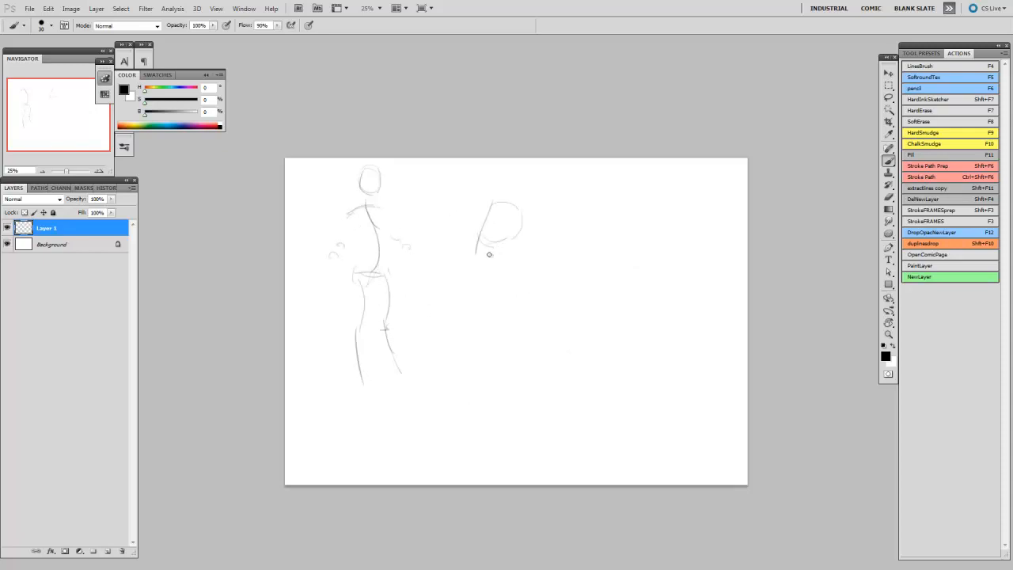
Sketch a new gesture figure and write notes beside it
drag(491, 254, 542, 342)
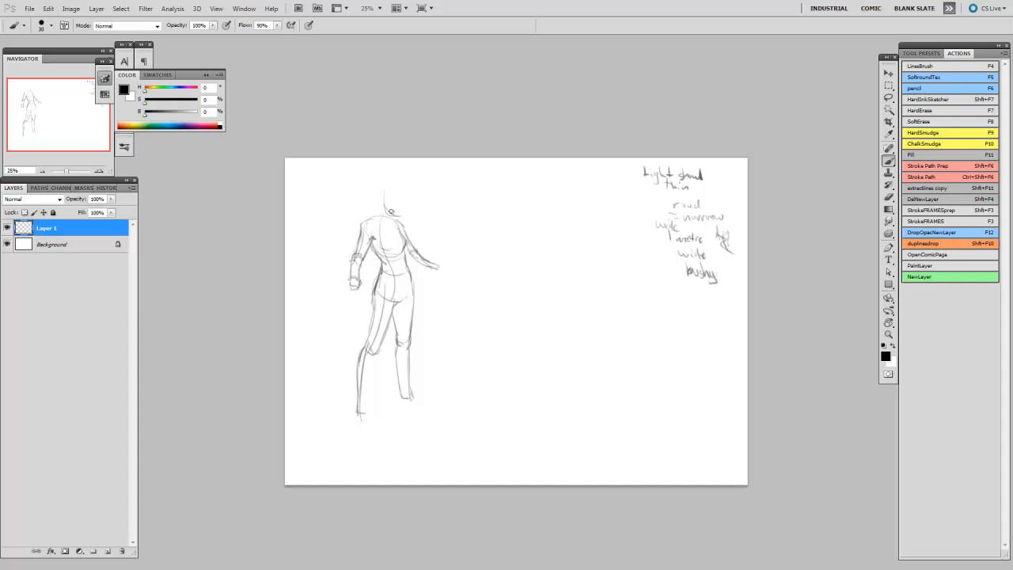
drag(388, 209, 383, 187)
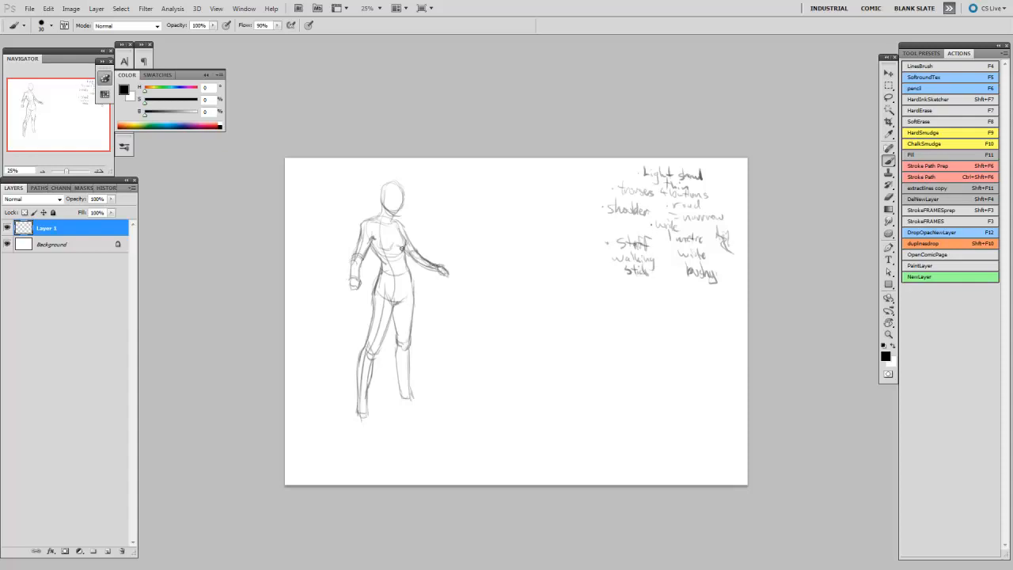
mouse_move(467, 296)
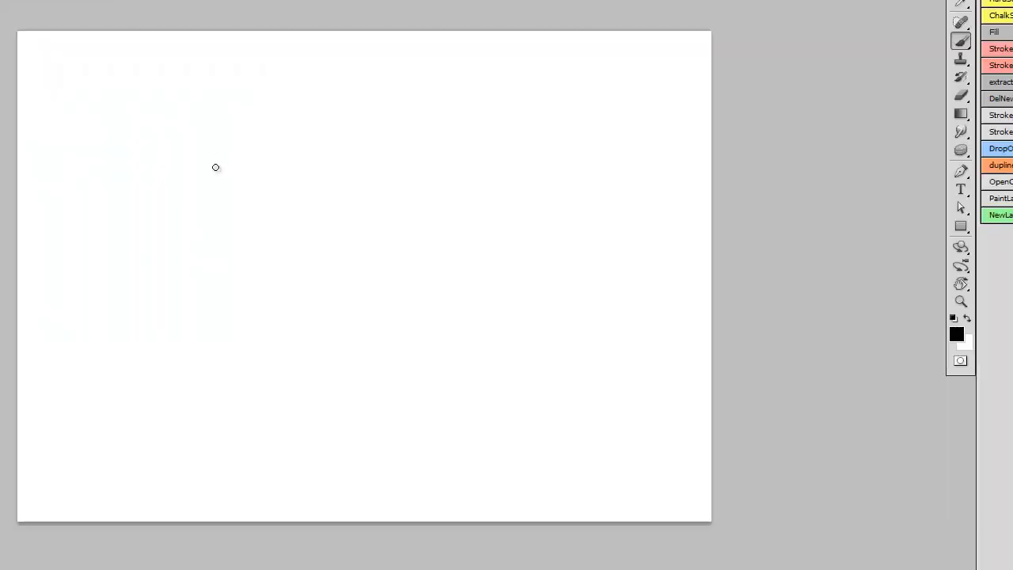
Sketch several loose arm studies across the blank page
drag(214, 158, 356, 300)
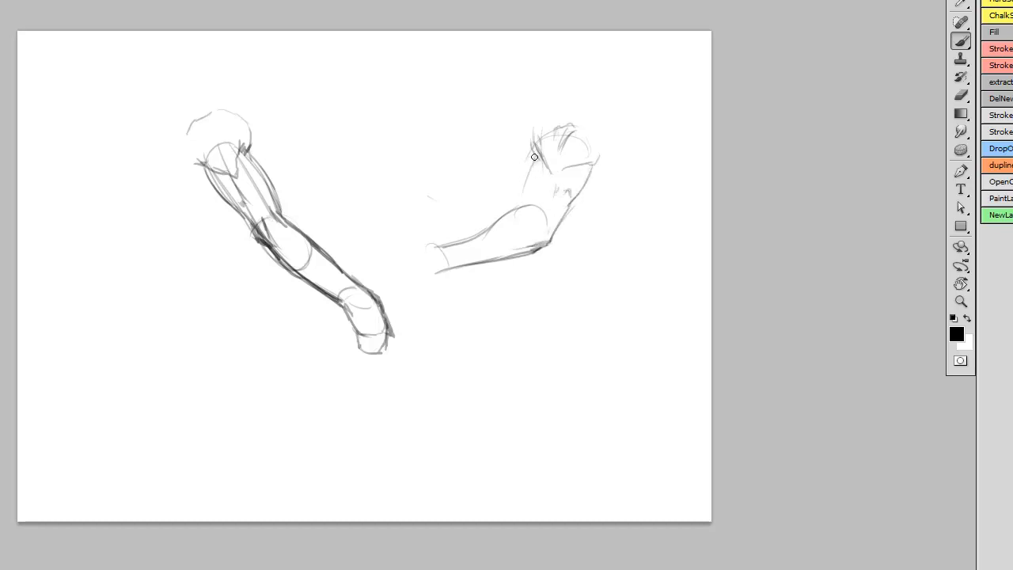
drag(535, 157, 449, 246)
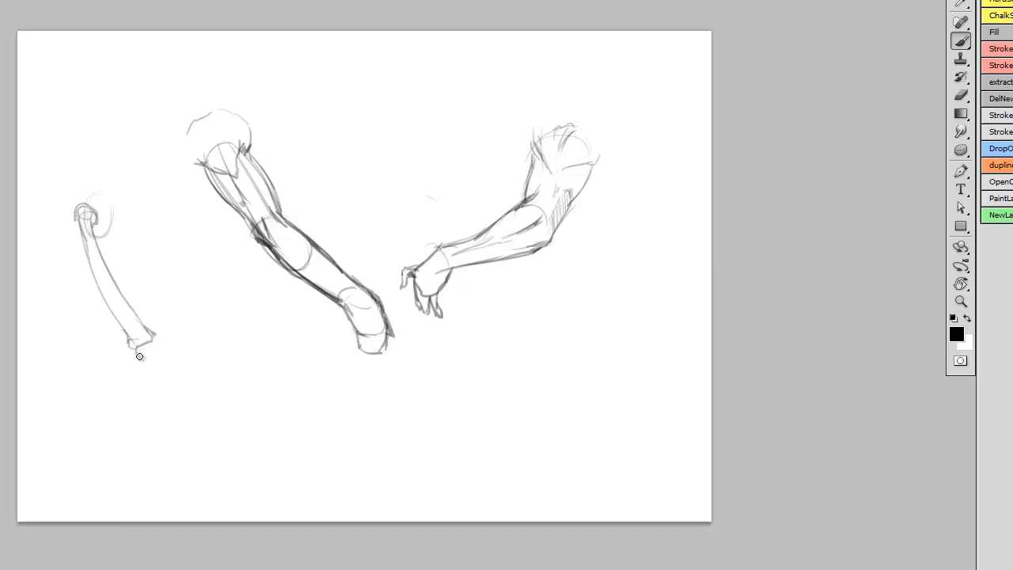
drag(140, 348, 266, 420)
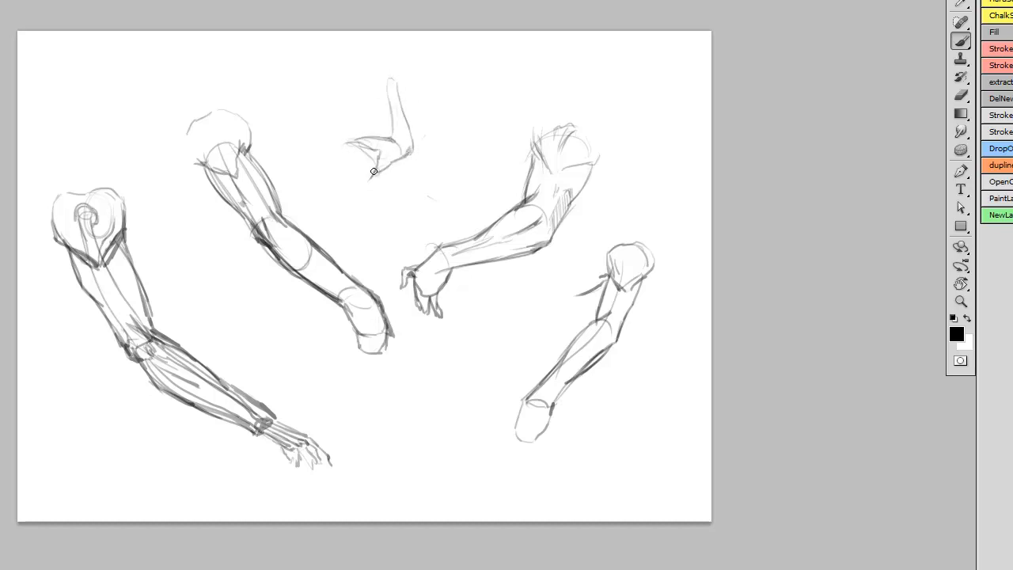
drag(396, 79, 372, 178)
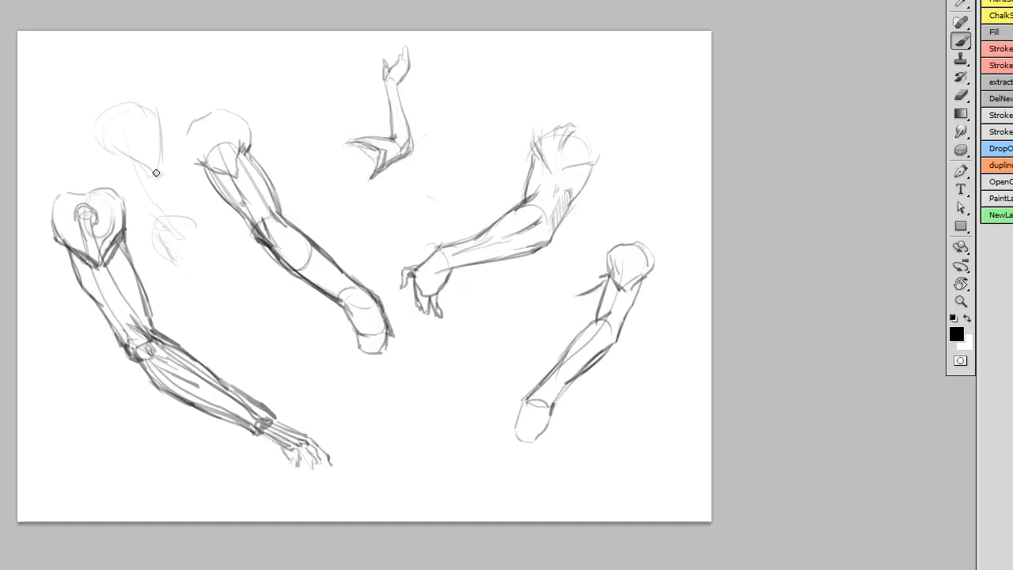
drag(158, 174, 213, 253)
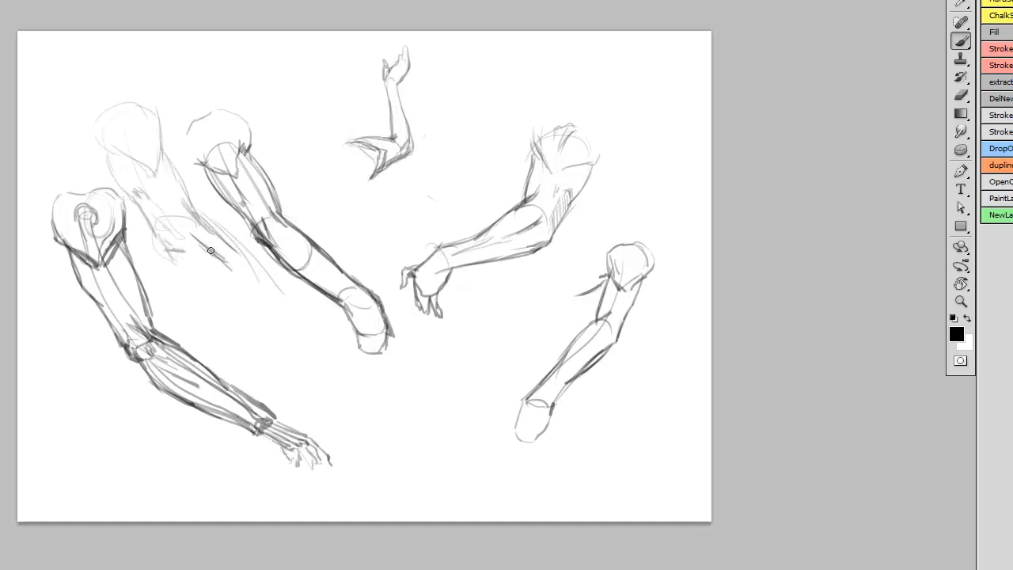
drag(214, 252, 320, 412)
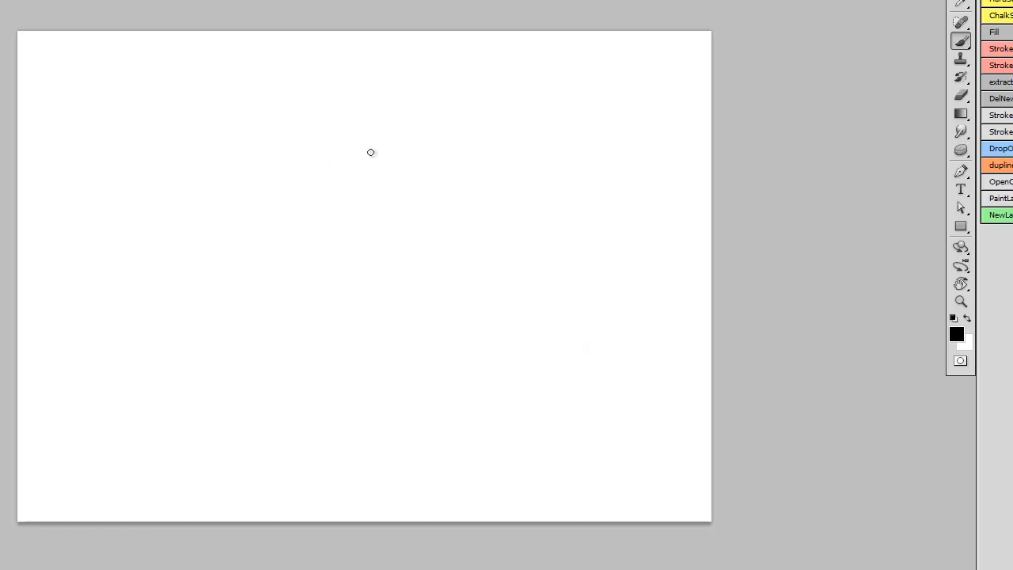
Draw the collarbone, shoulder muscle shape and upper-arm bone for the anatomy study
drag(330, 120, 427, 123)
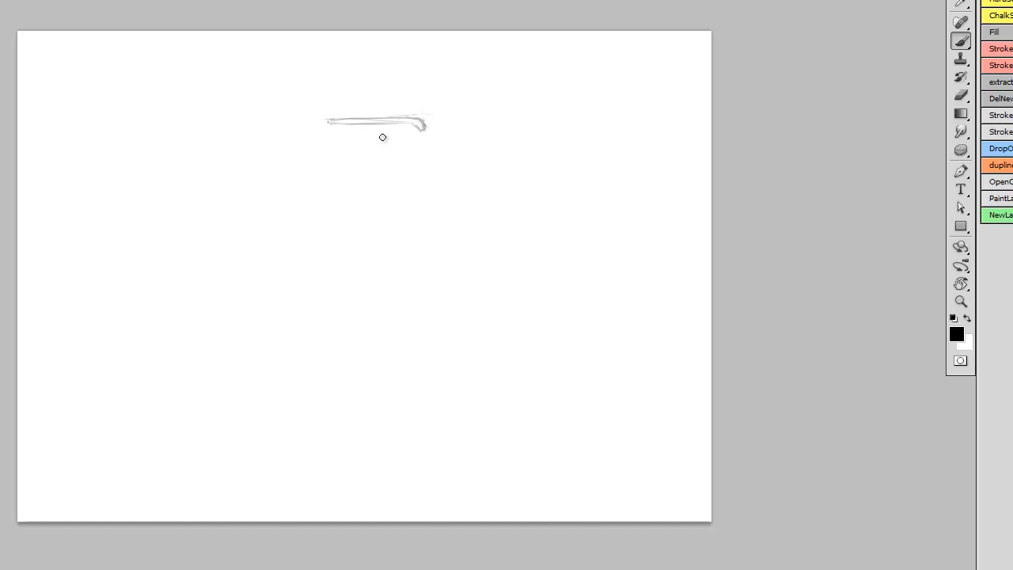
drag(383, 136, 272, 251)
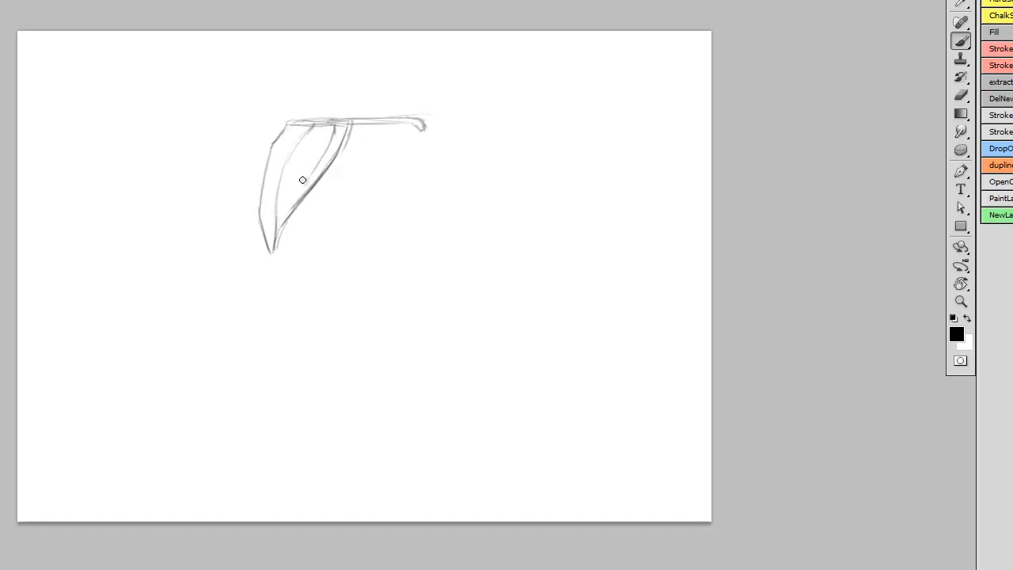
drag(302, 180, 296, 354)
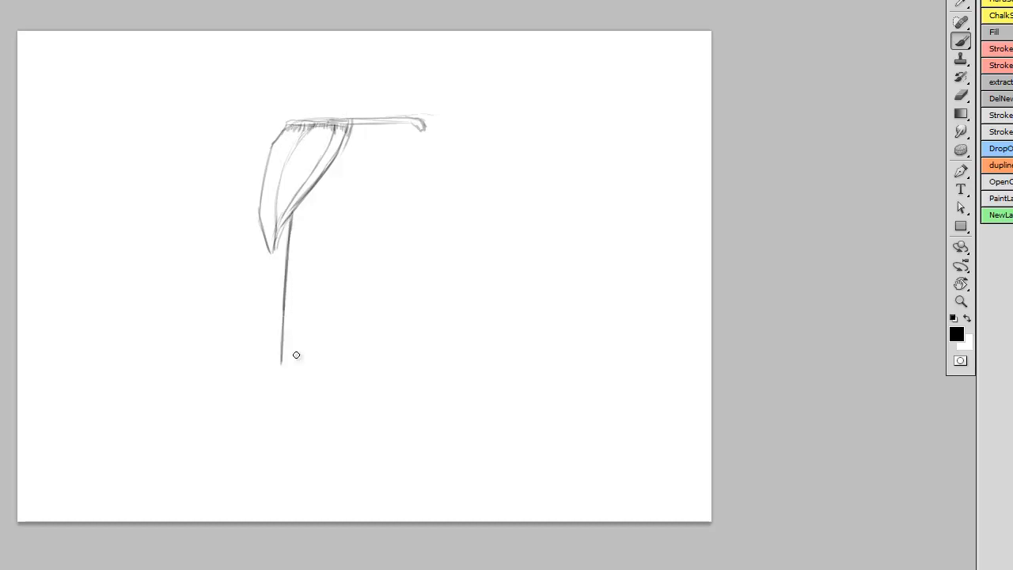
drag(282, 356, 293, 368)
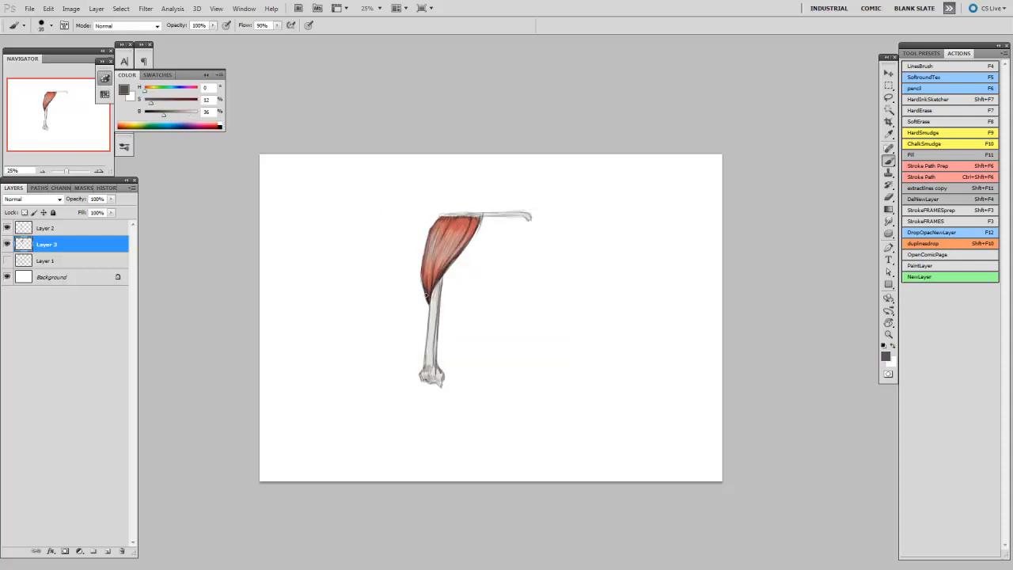
On the top layer, sketch an arm right of the muscle study and a torso outline at left
click(46, 228)
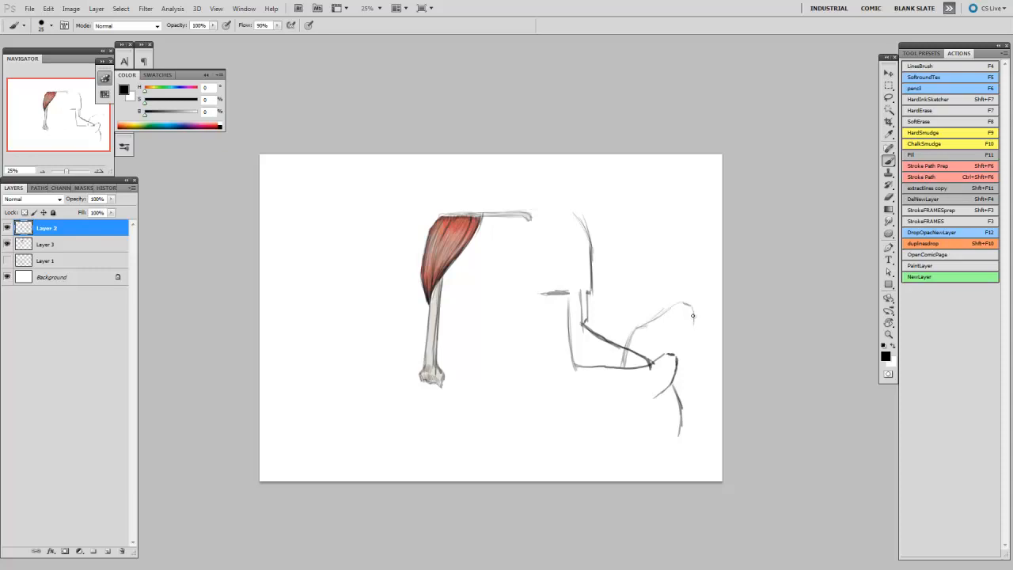
drag(693, 315, 681, 225)
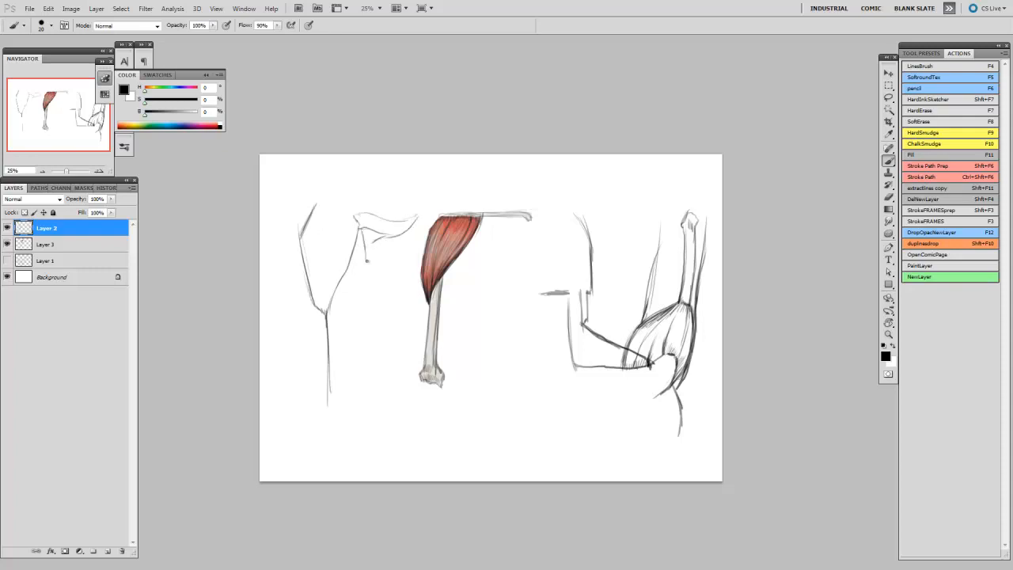
drag(356, 253, 346, 419)
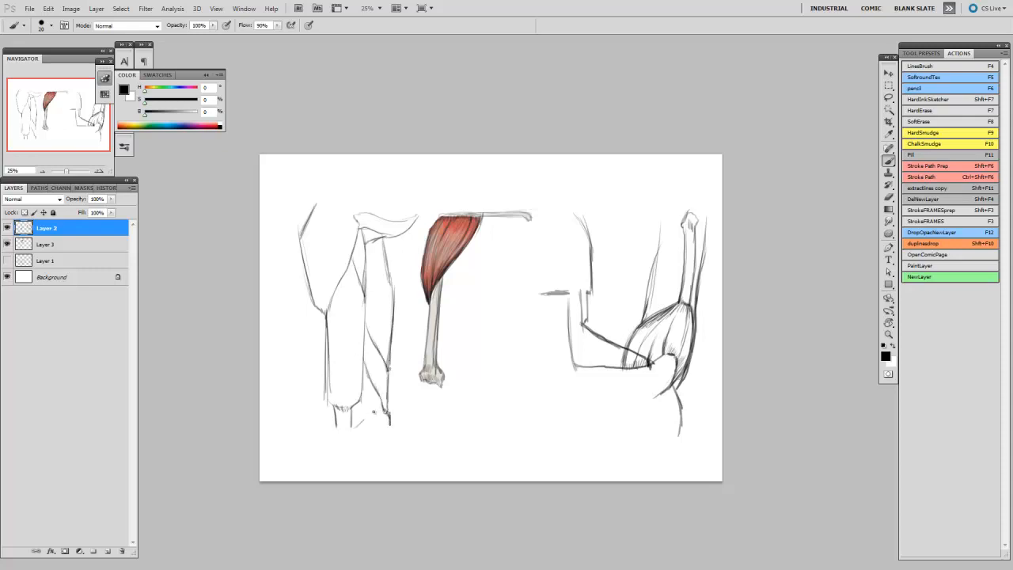
drag(348, 412, 372, 459)
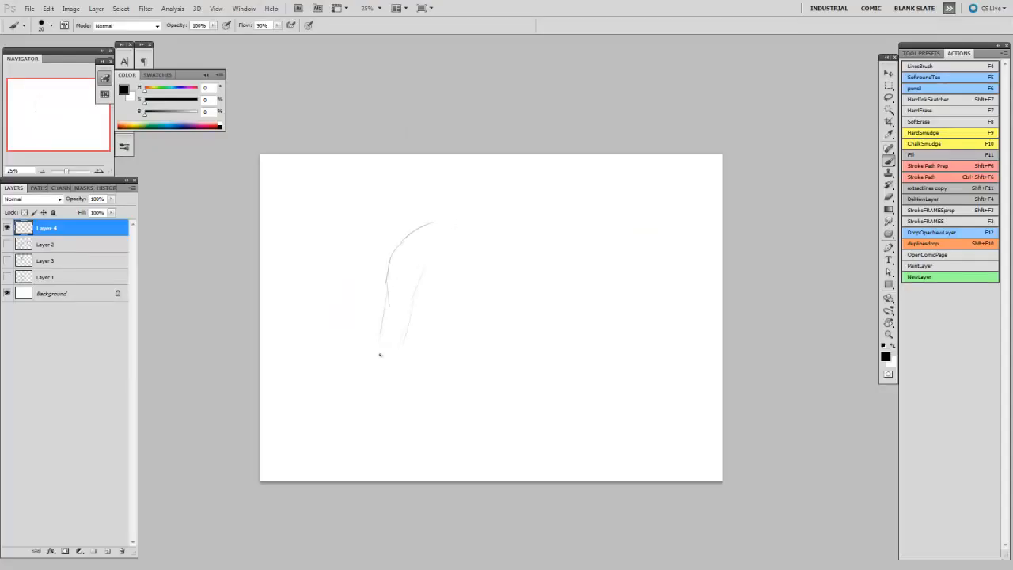
Sketch a faint torso contour on the fresh page
drag(399, 349, 388, 459)
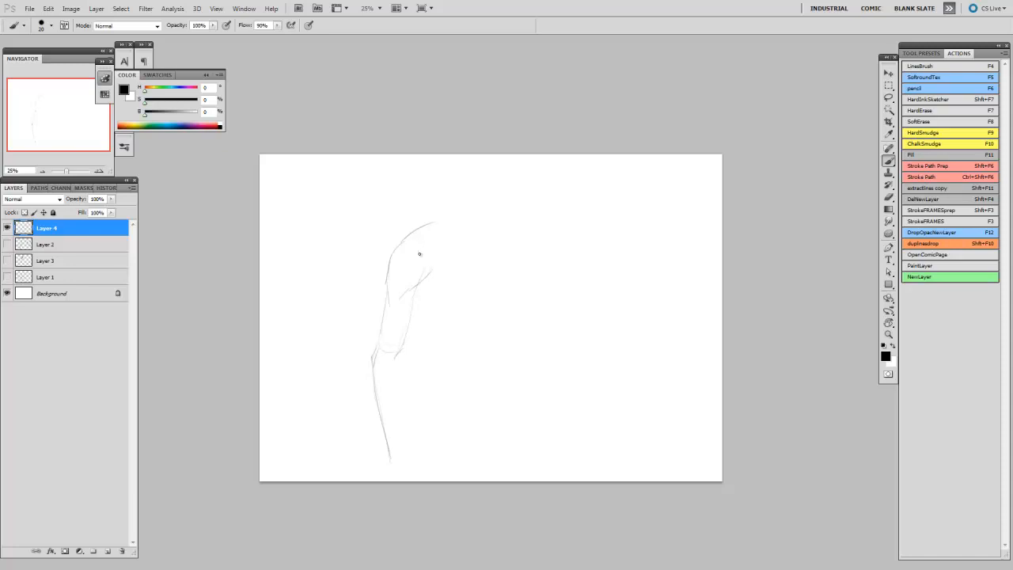
drag(419, 253, 405, 453)
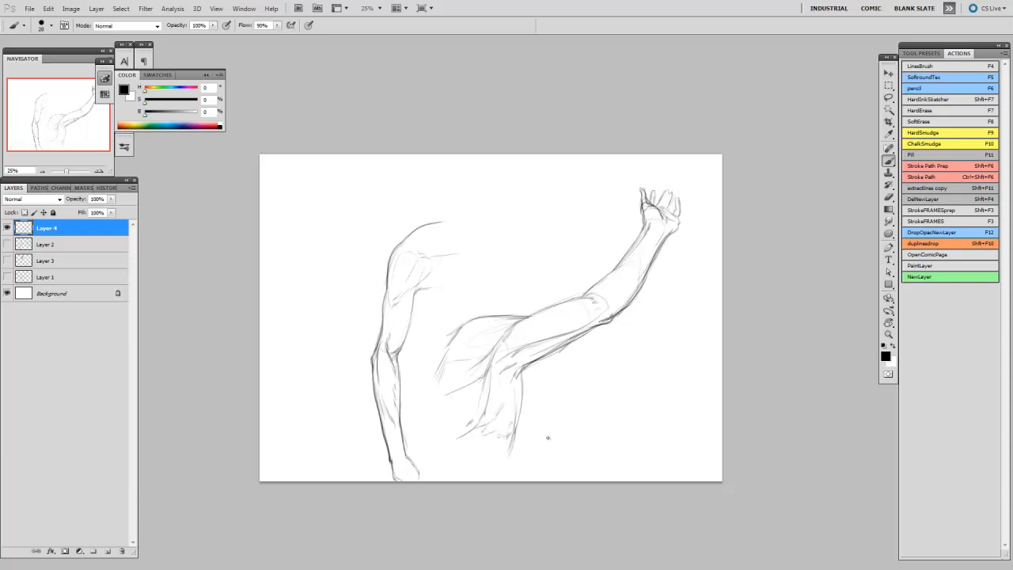
Browse the action poses folder for the skateboarder photo to place as reference
click(28, 9)
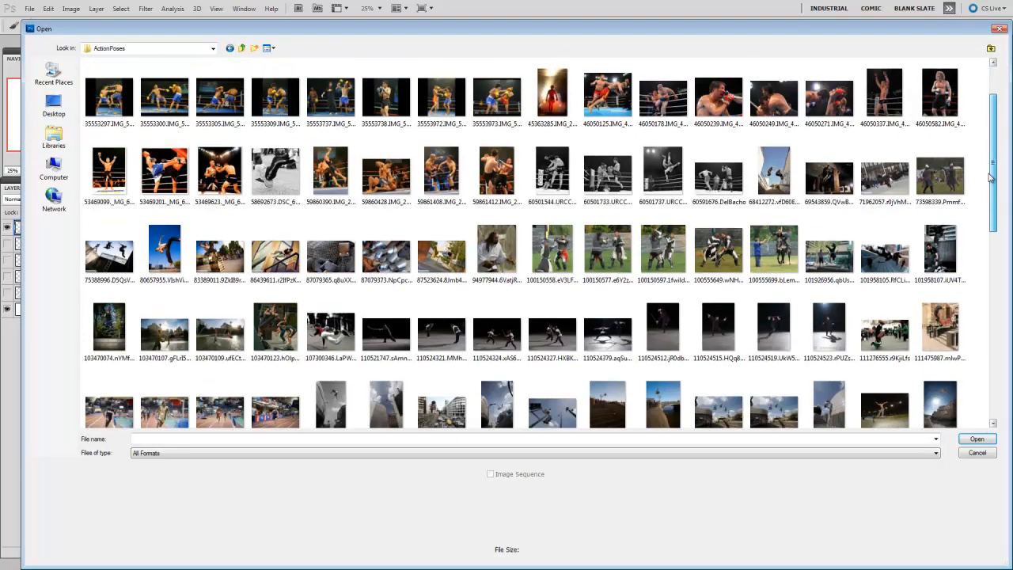
scroll(down, 3)
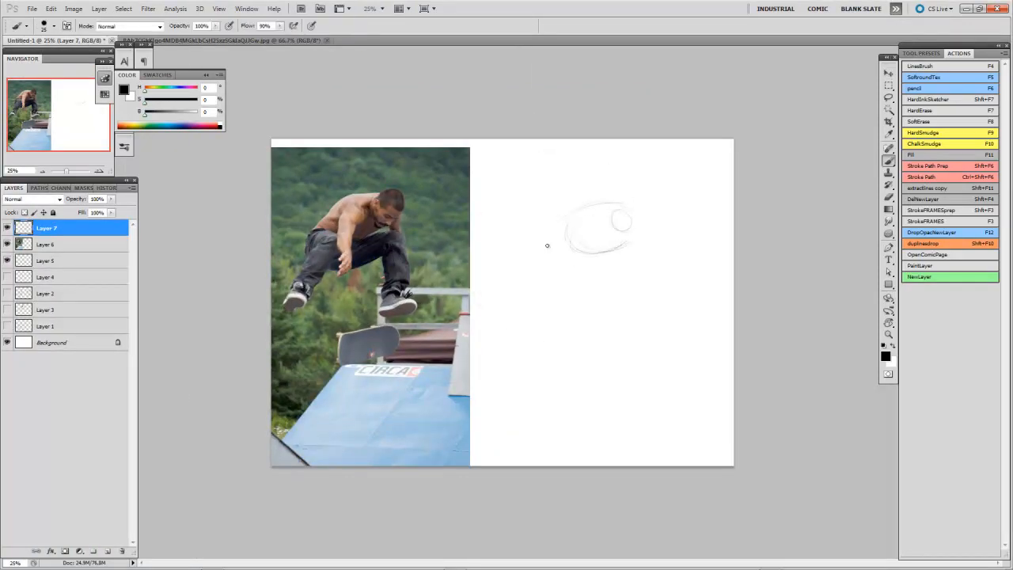
Block in the skateboarder's head, torso and crouched gesture beside the photo
drag(546, 245, 570, 285)
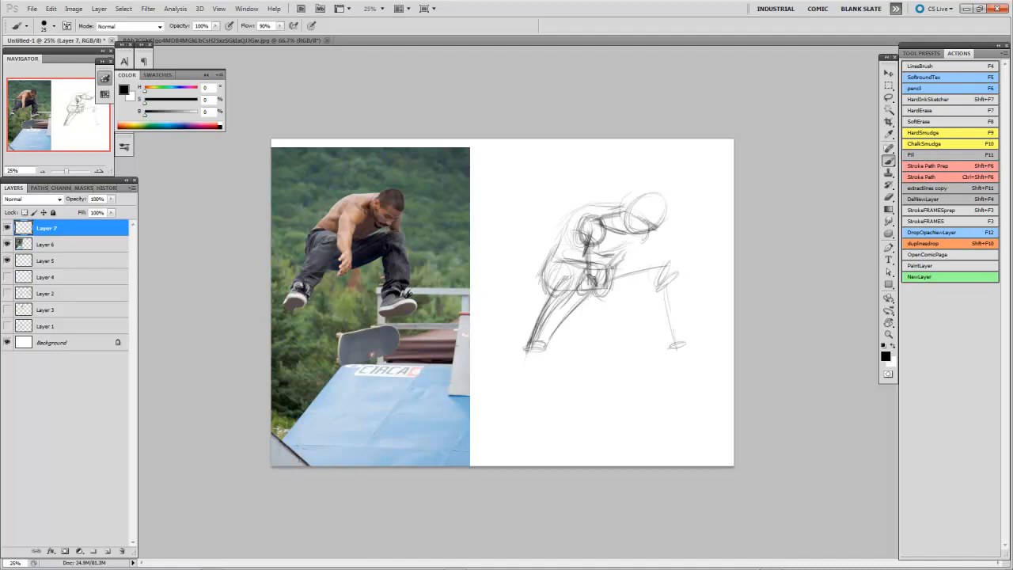
drag(617, 269, 585, 340)
text(OVER-LINES)
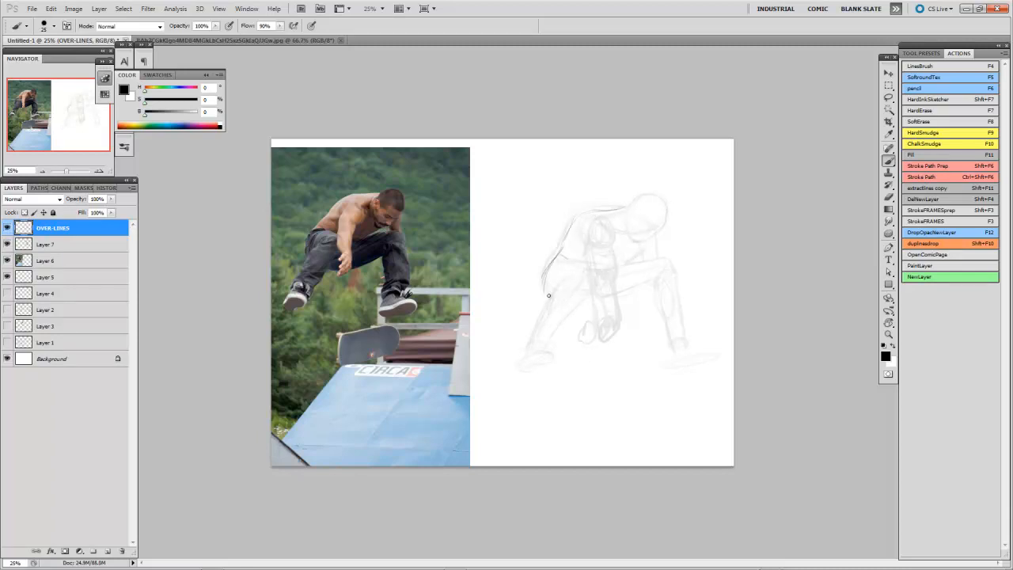
Redraw the torso, back and legs more cleanly over the faded rough on the OVER-LINES layer
drag(548, 296, 624, 244)
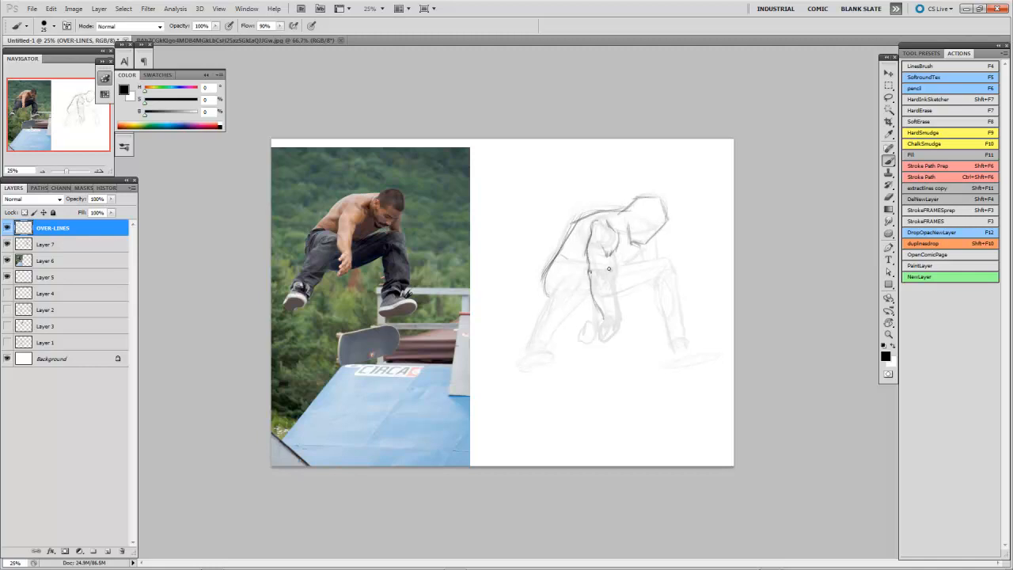
drag(609, 261, 614, 328)
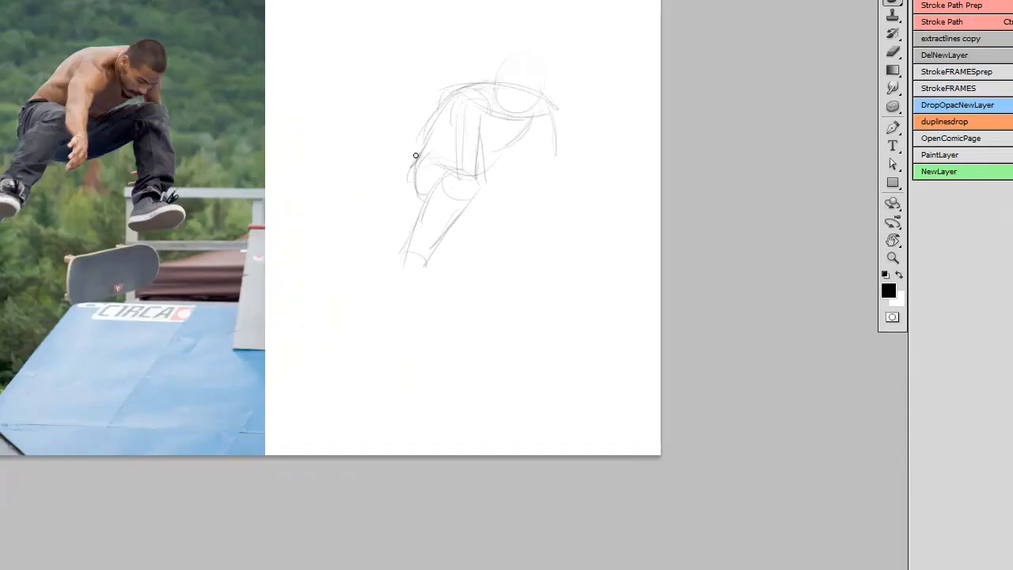
Try another rough gesture of the jumping figure with feet and outstretched arm
drag(415, 155, 535, 139)
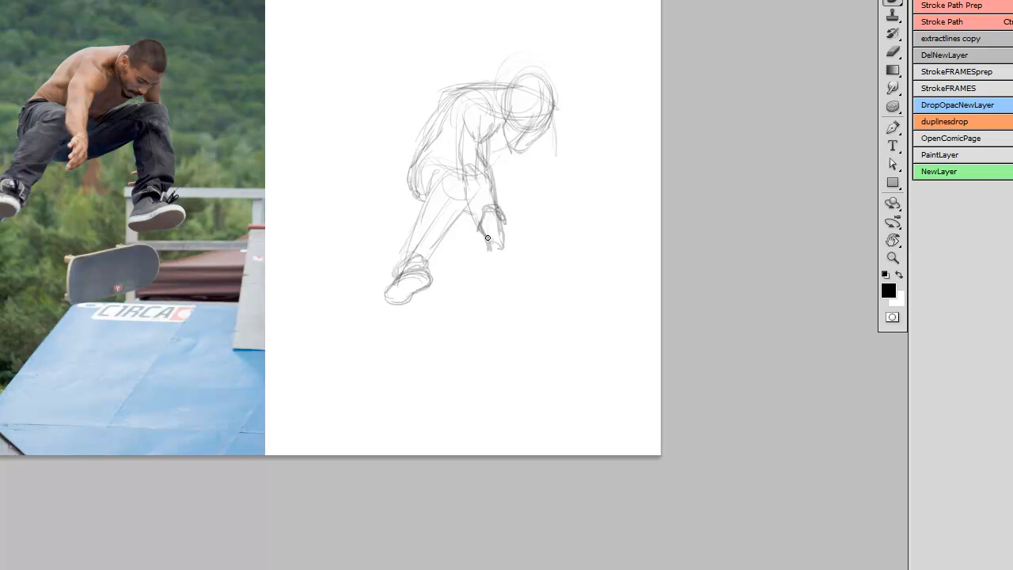
drag(488, 237, 567, 164)
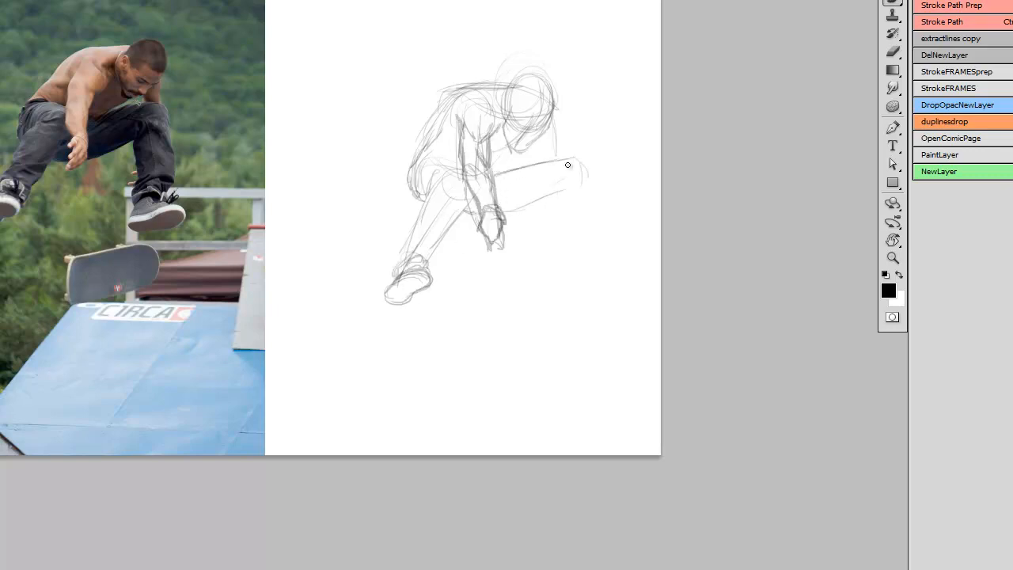
drag(554, 166, 567, 269)
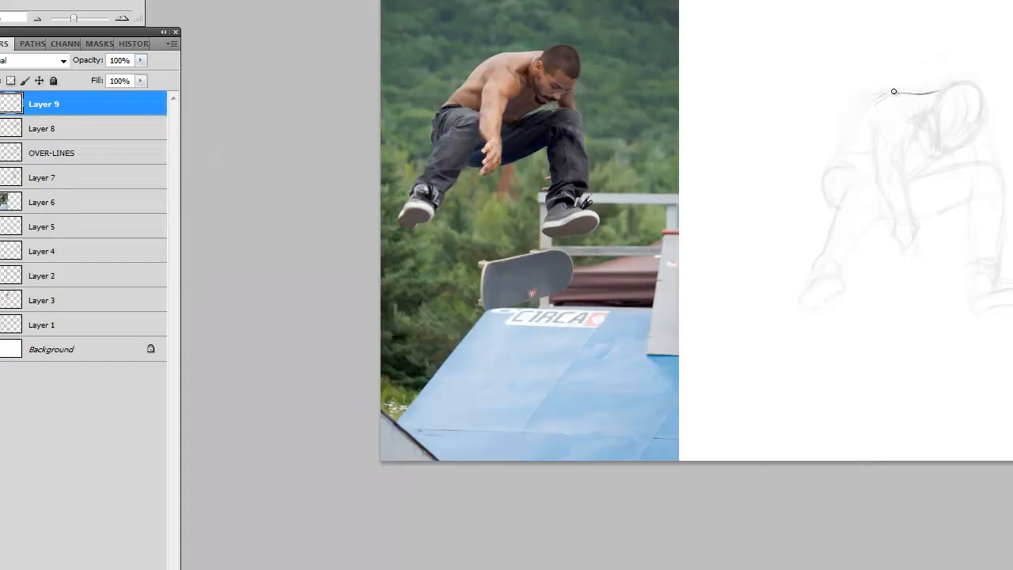
Trace clean Layer 9 contours around the head, shoulder, back, hanging arm and hand
drag(893, 90, 847, 158)
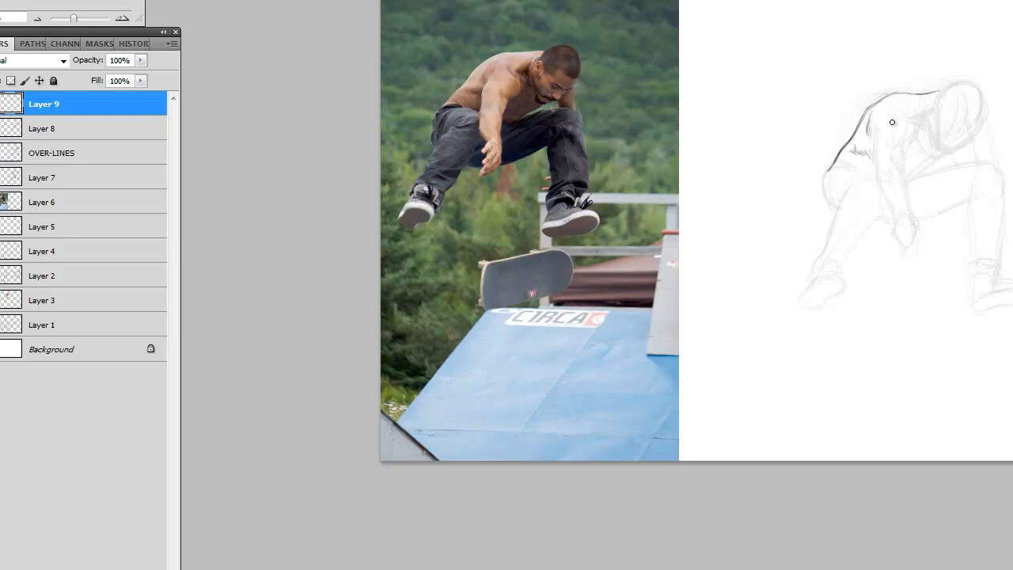
drag(893, 122, 897, 218)
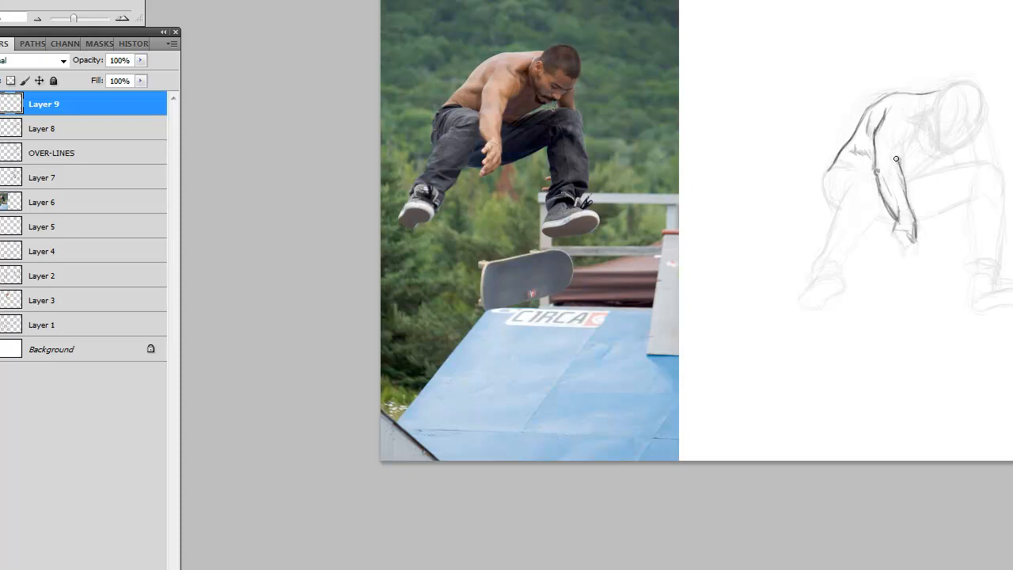
drag(895, 158, 918, 110)
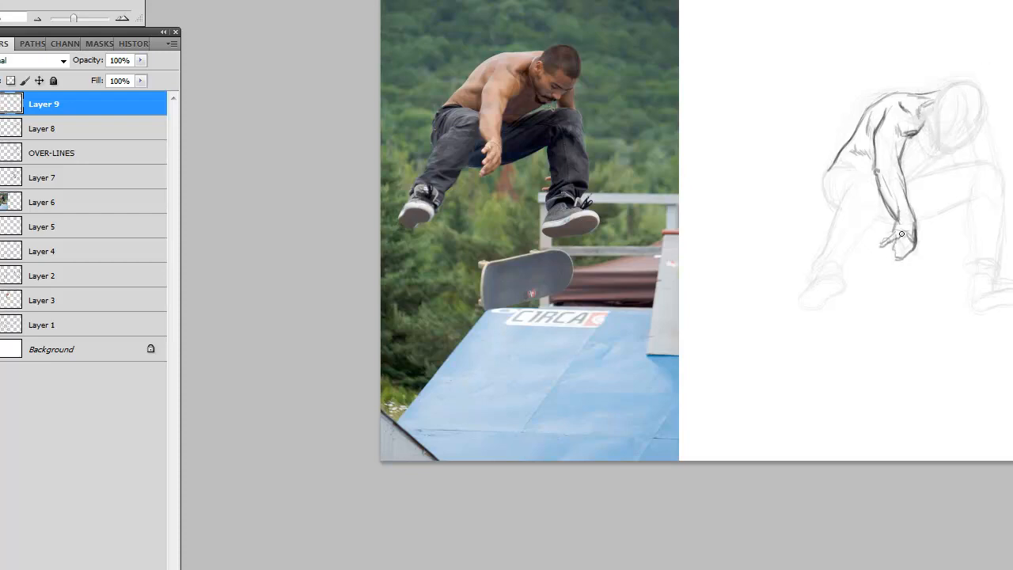
drag(901, 234, 840, 214)
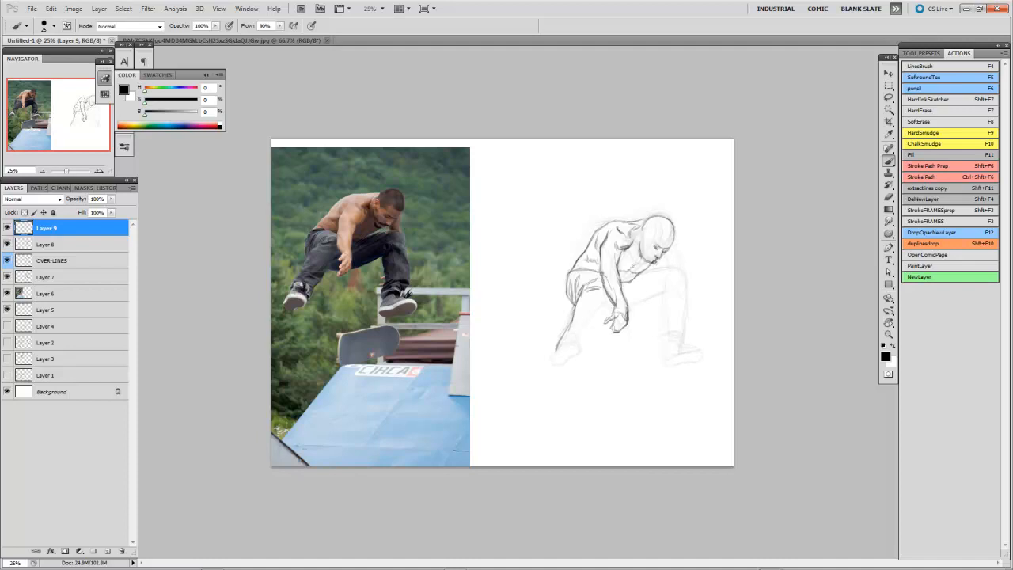
Add facial features to the head and darken the leg outlines on Layer 9
click(649, 240)
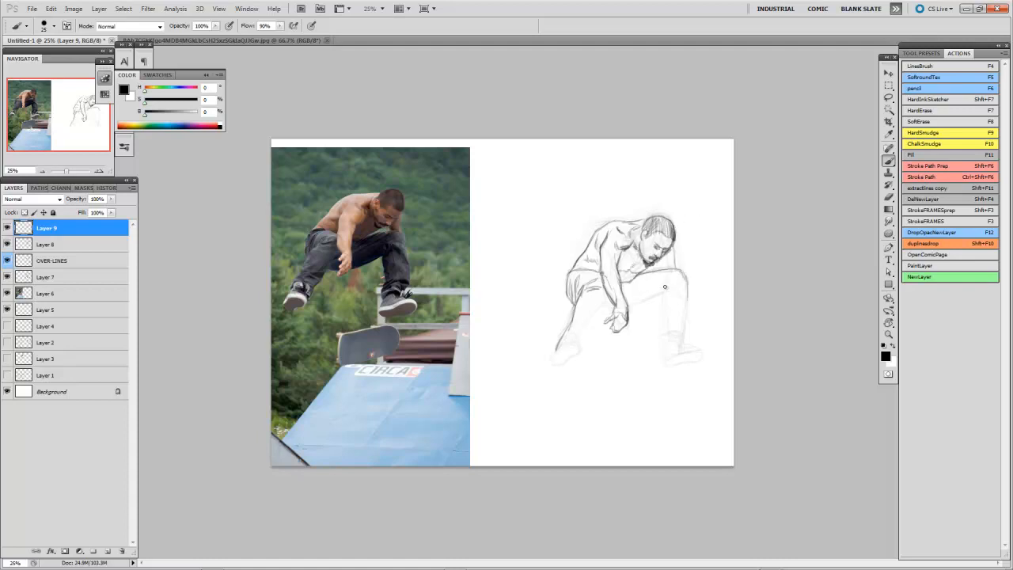
drag(657, 285, 673, 345)
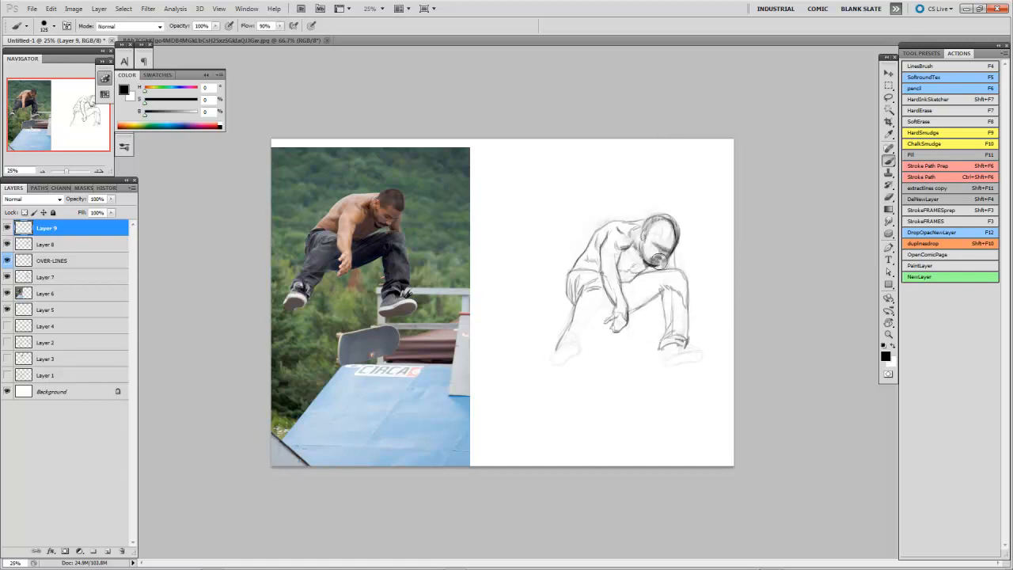
drag(614, 313, 680, 361)
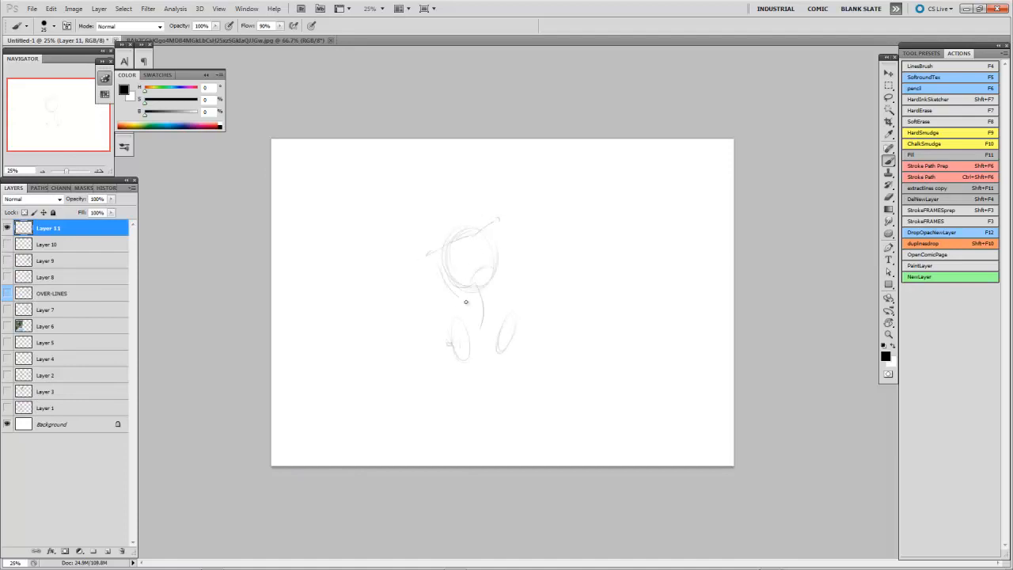
Block in the head oval and extend the raised arm from the shoulder for the torso study
drag(462, 301, 414, 180)
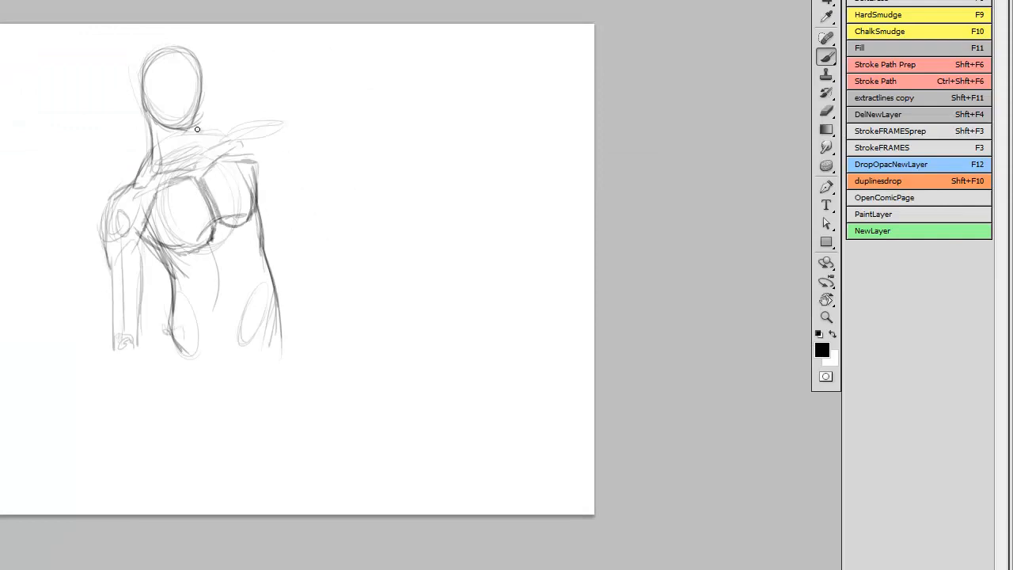
drag(197, 130, 272, 327)
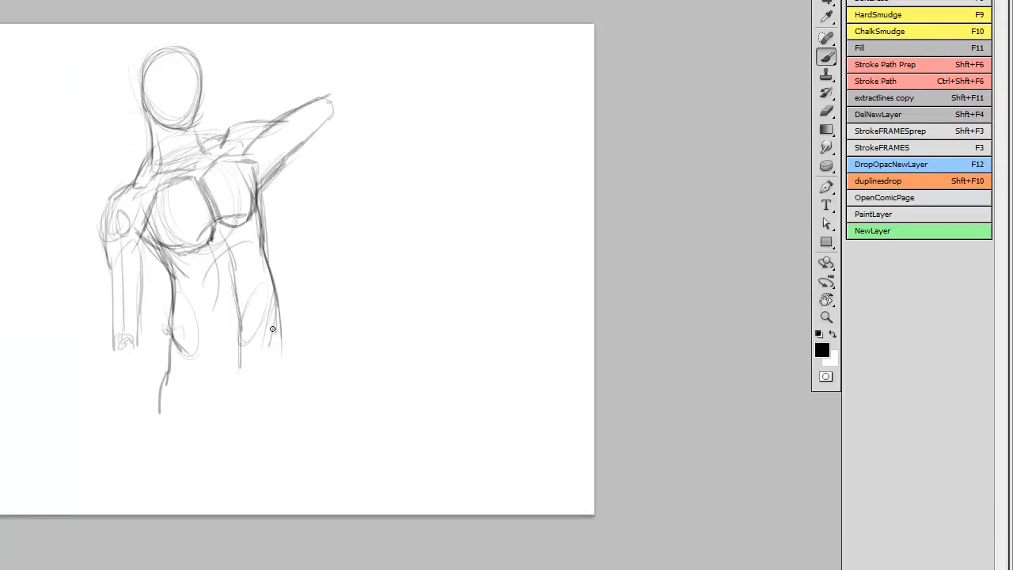